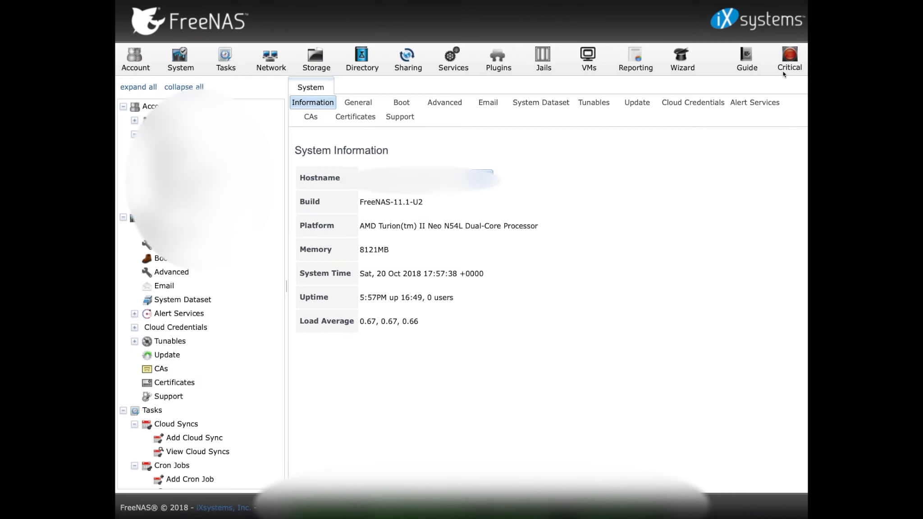
# Read and dismiss the critical alert about degraded lordvader-zfs-volume, then show the installed disks under Storage.
pyautogui.click(789, 58)
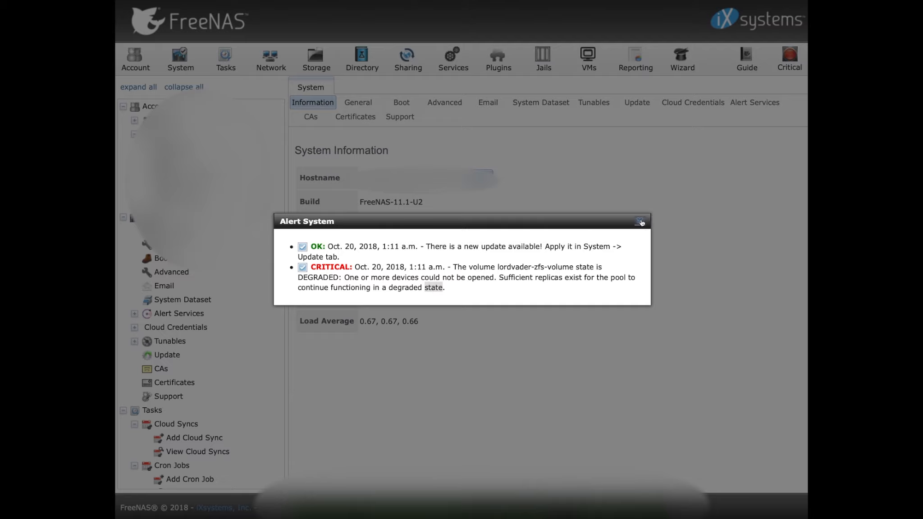
pyautogui.click(641, 221)
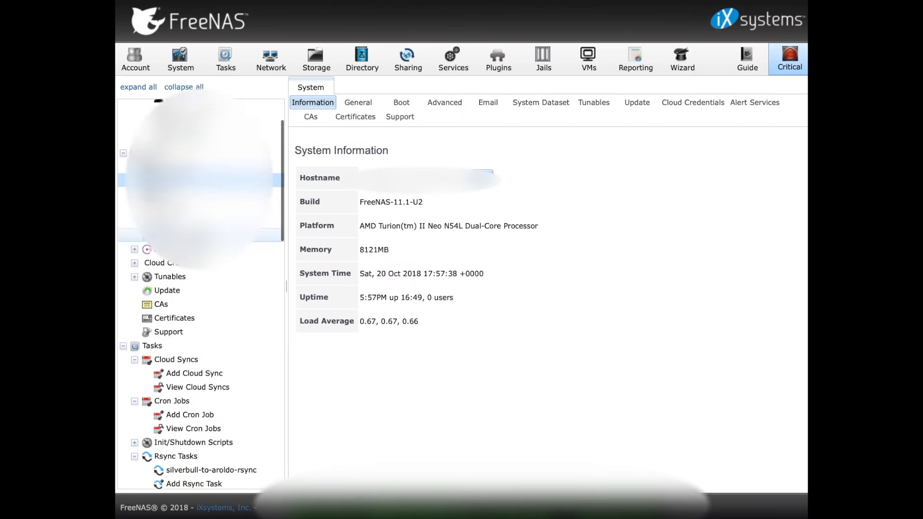
pyautogui.scroll(-3)
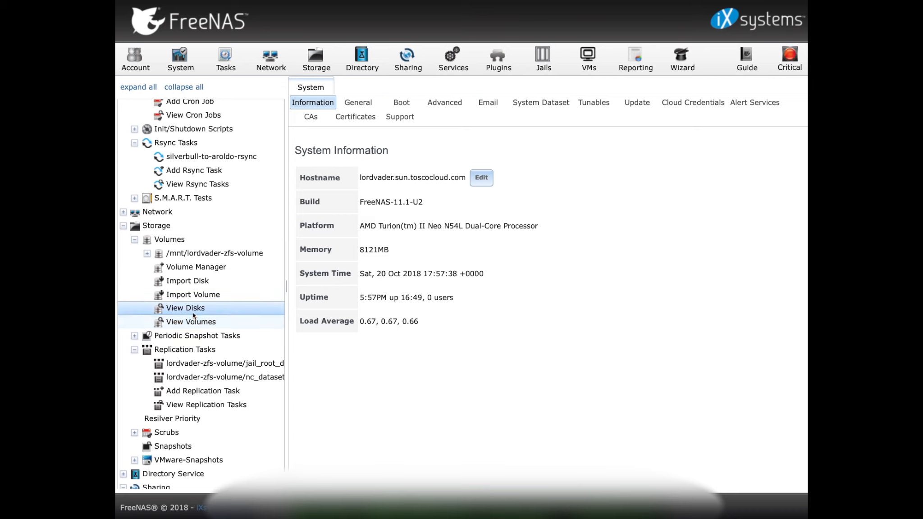
pyautogui.click(185, 308)
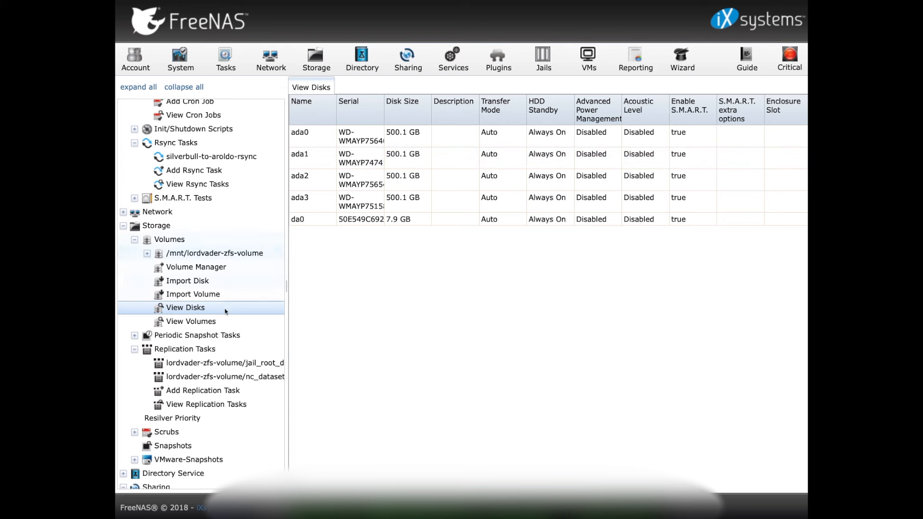
# List the storage volumes, showing lordvader-zfs-volume as DEGRADED.
pyautogui.click(192, 322)
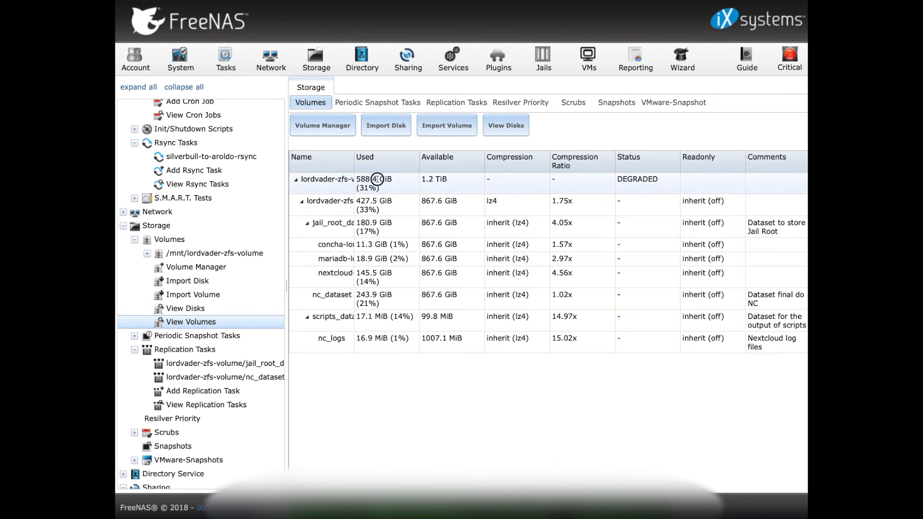
pyautogui.moveTo(511, 391)
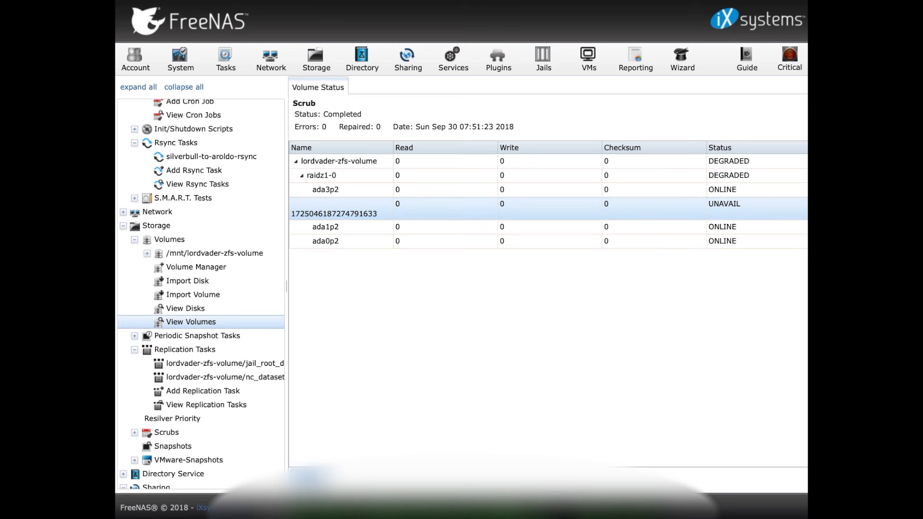
# Replace the UNAVAIL member with ada2, confirming with Force since ada2 already has partitions.
pyautogui.click(333, 207)
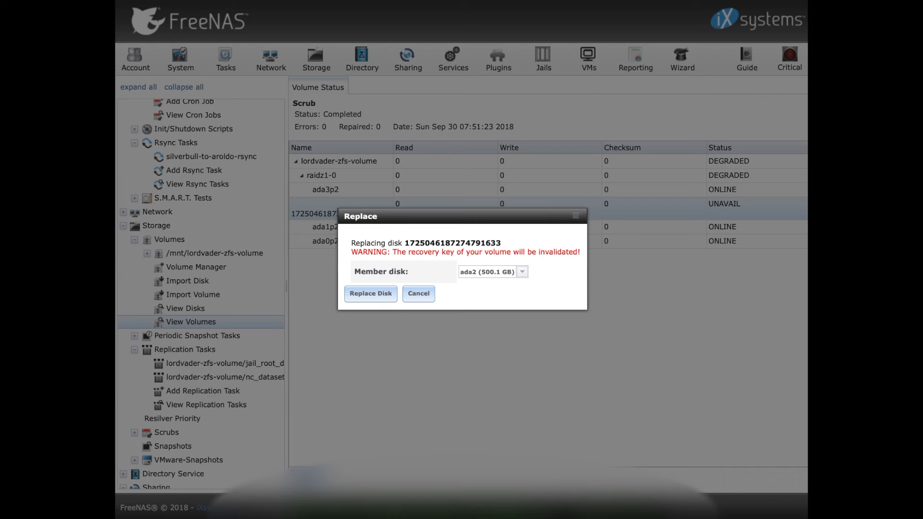
pyautogui.click(522, 271)
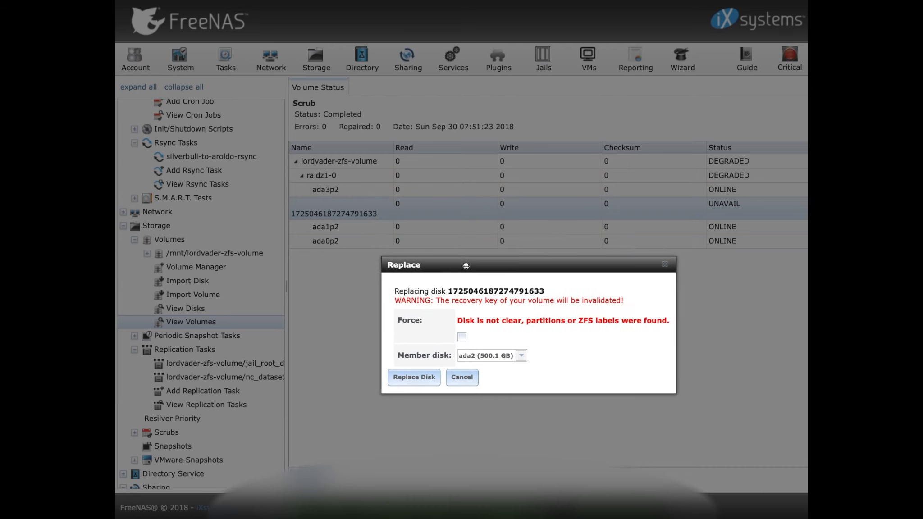
pyautogui.click(462, 337)
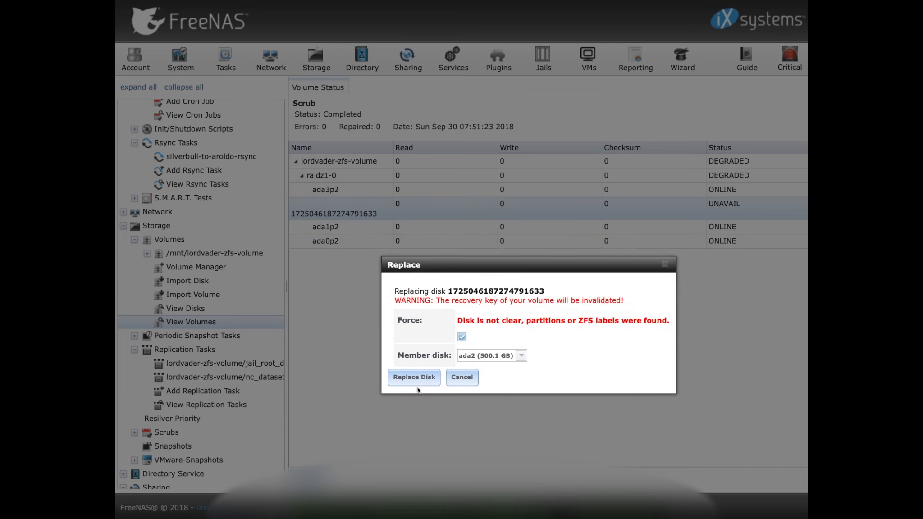
pyautogui.moveTo(414, 377)
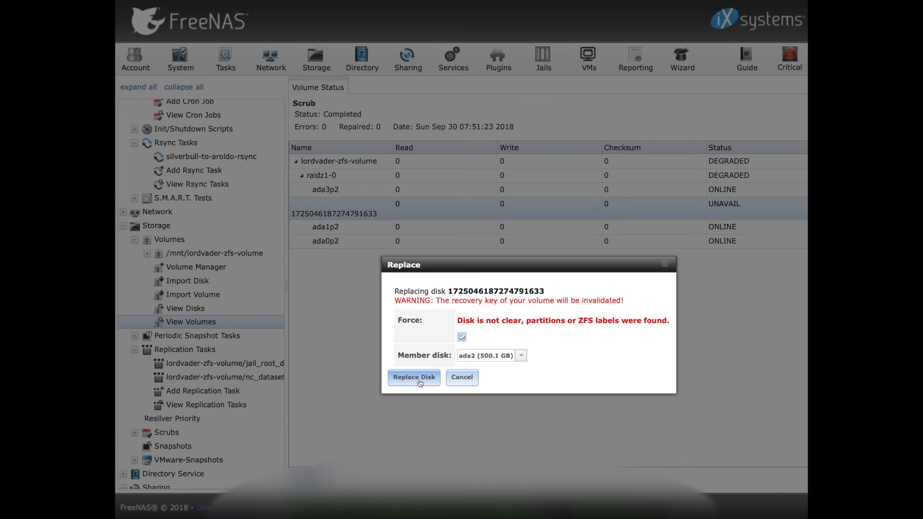
pyautogui.click(413, 378)
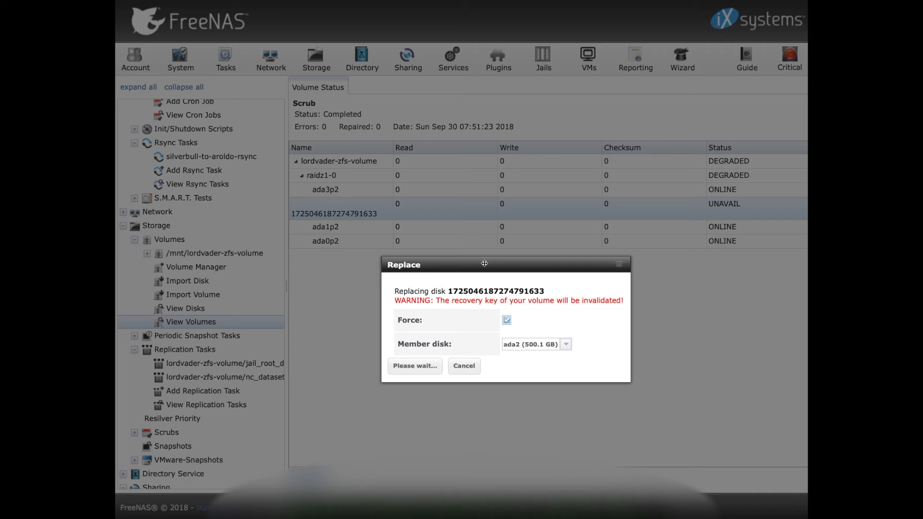
# Leave the resilver onto ada2 running and go back to System > Information.
pyautogui.click(415, 366)
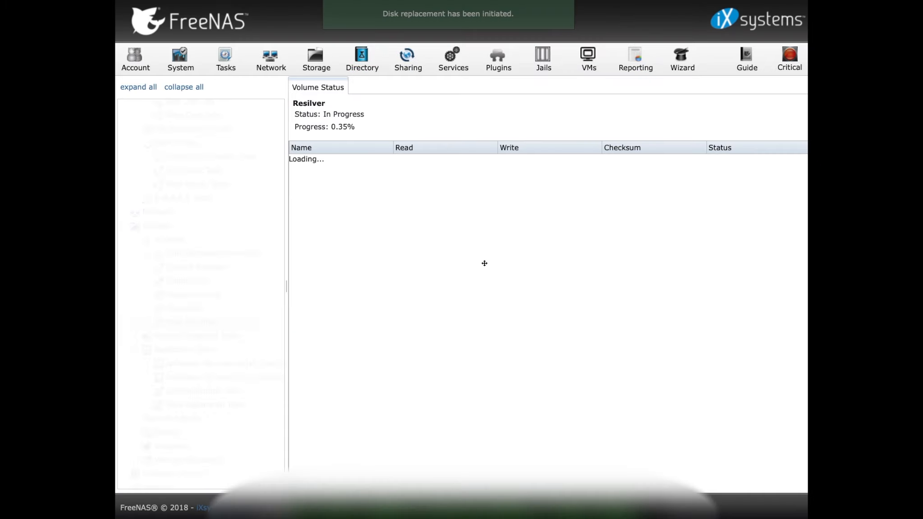
pyautogui.click(138, 87)
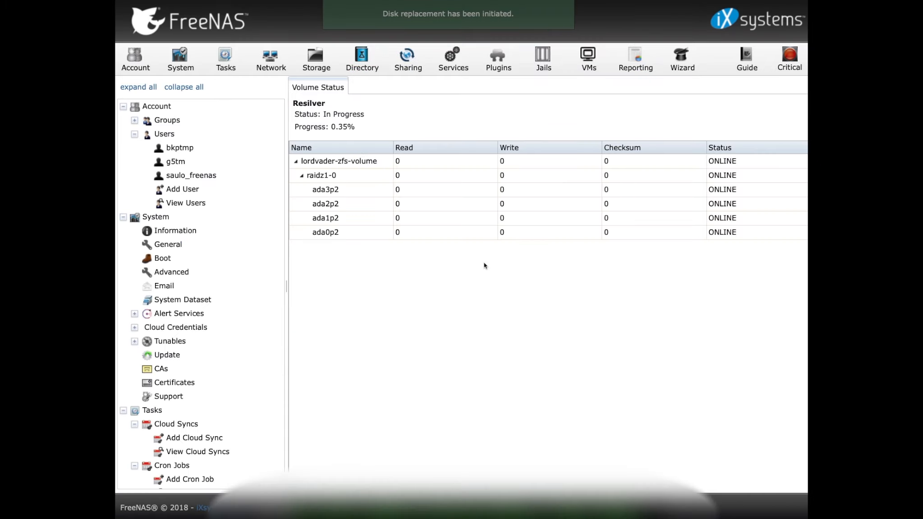
pyautogui.click(180, 57)
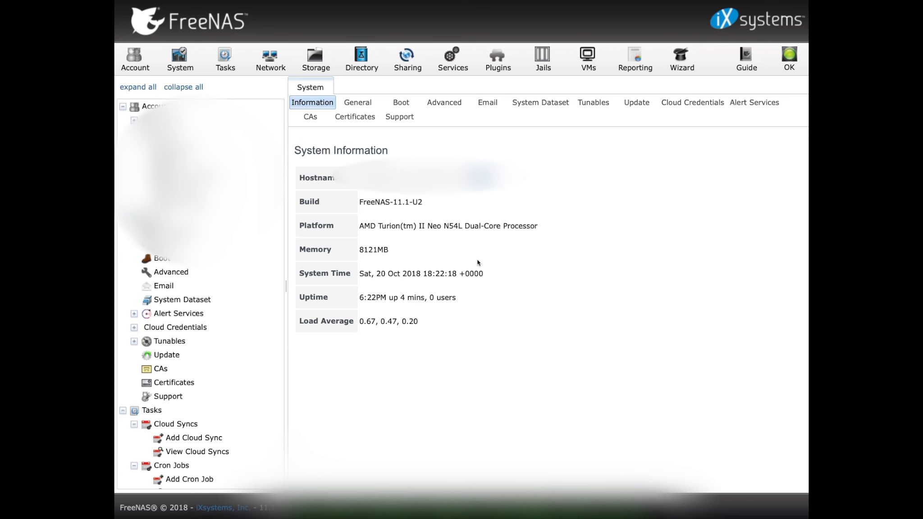
pyautogui.moveTo(475, 261)
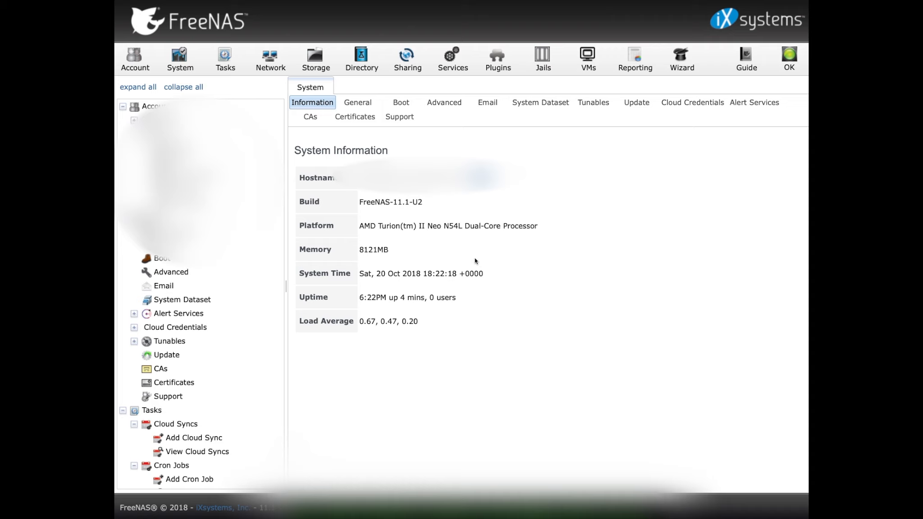
pyautogui.moveTo(795, 60)
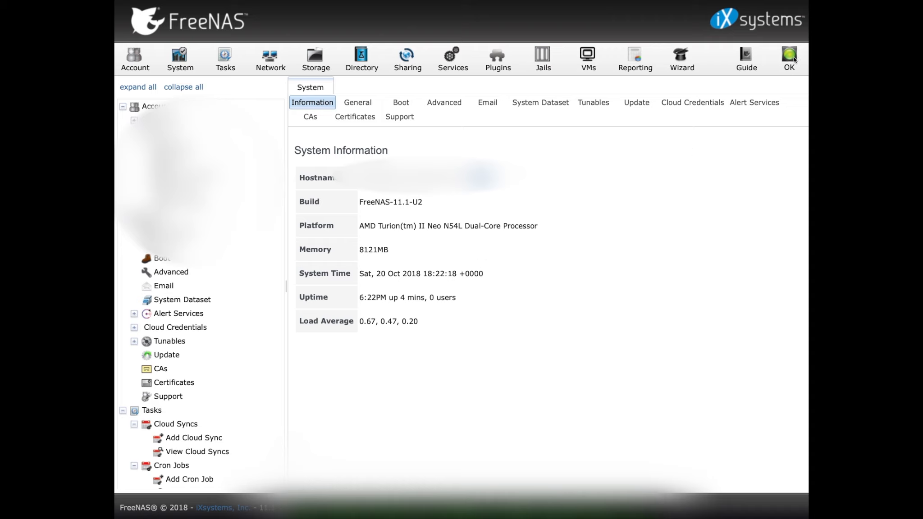
pyautogui.click(789, 57)
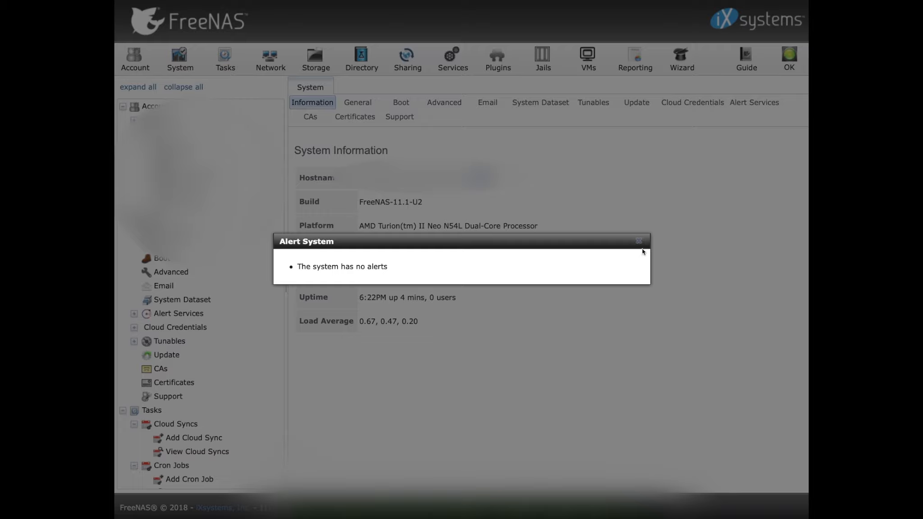
pyautogui.click(639, 241)
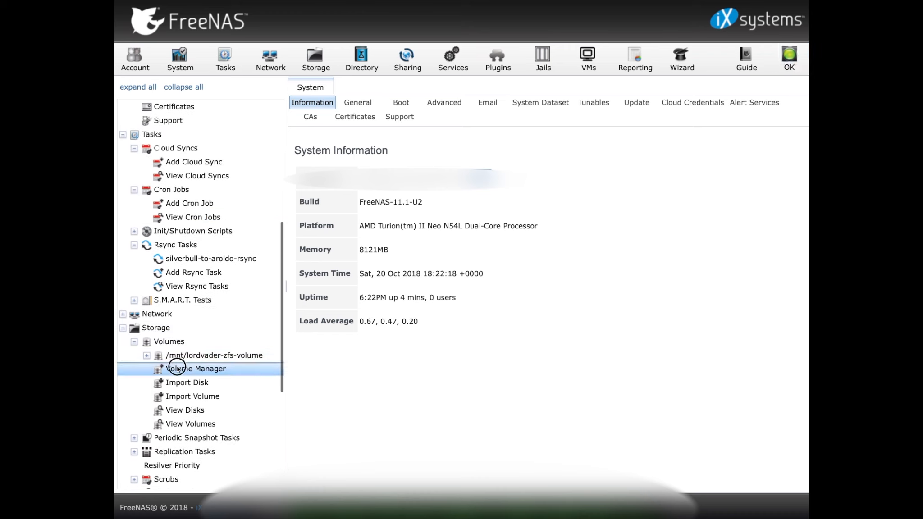
pyautogui.click(196, 369)
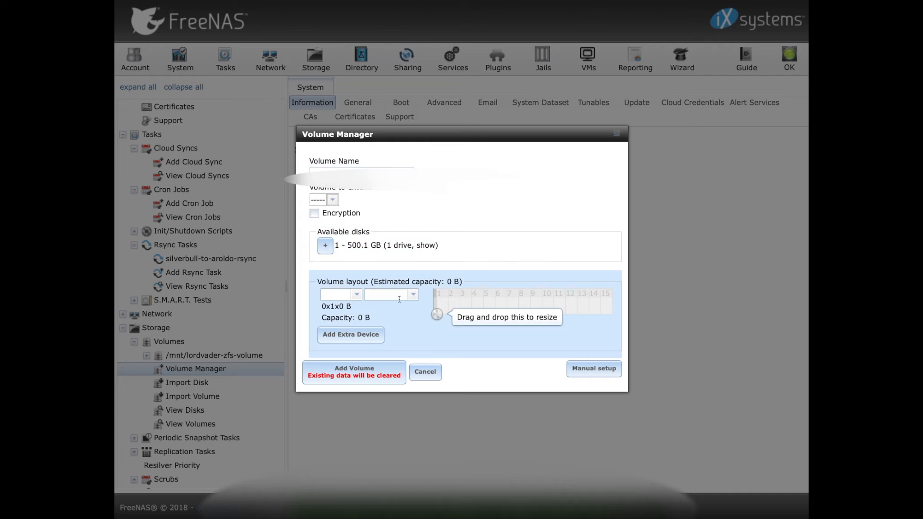
pyautogui.click(425, 372)
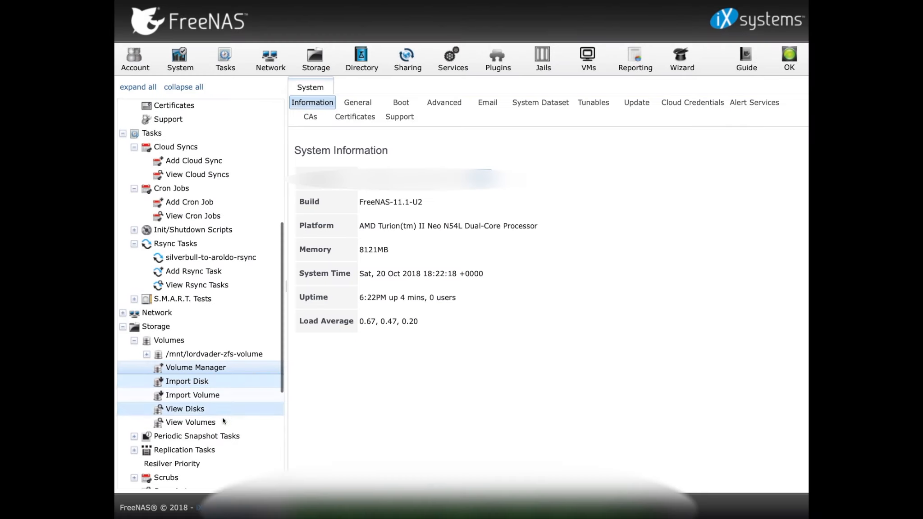
pyautogui.click(190, 422)
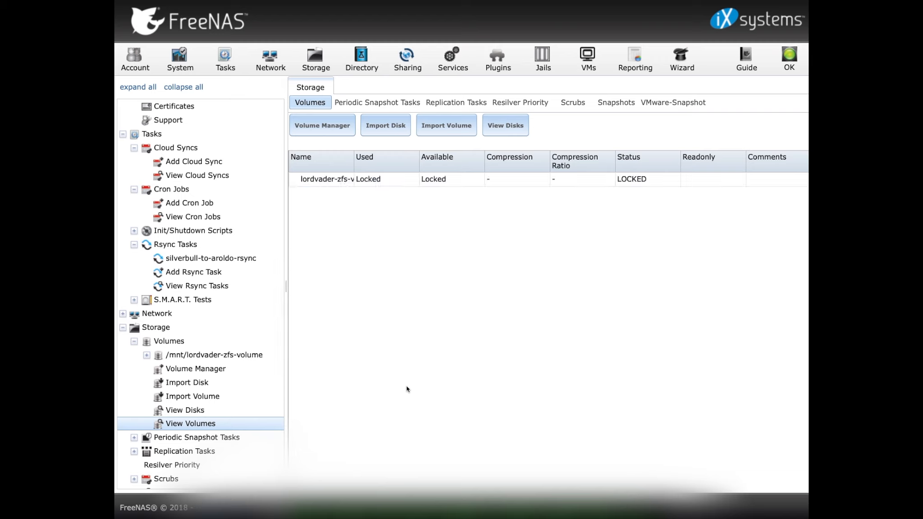
pyautogui.moveTo(453, 186)
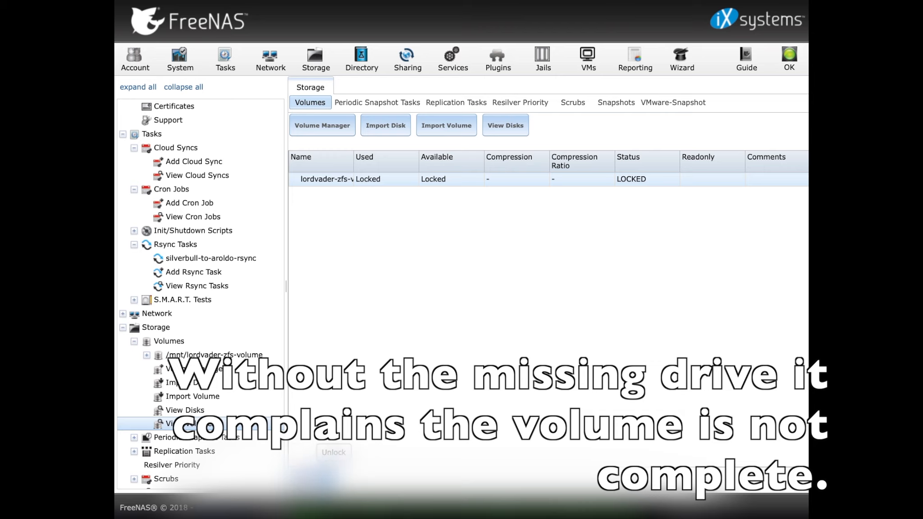
pyautogui.click(334, 453)
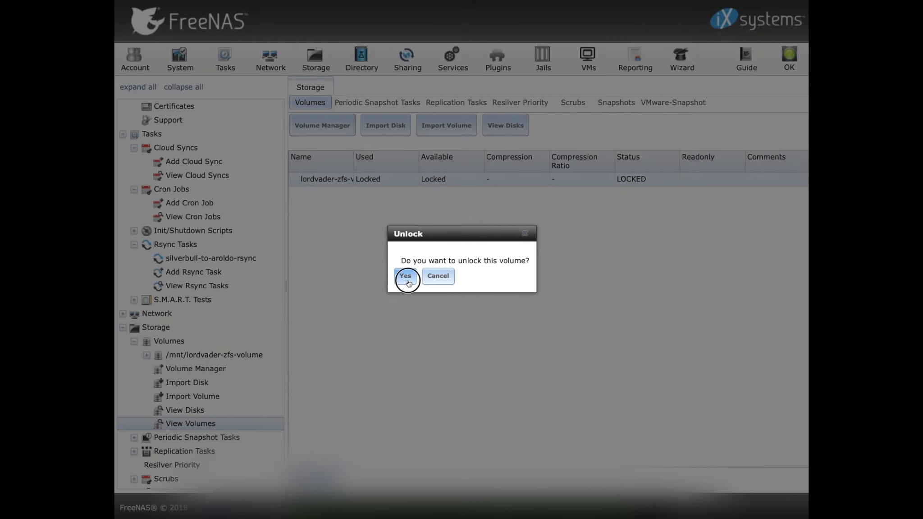
pyautogui.click(405, 276)
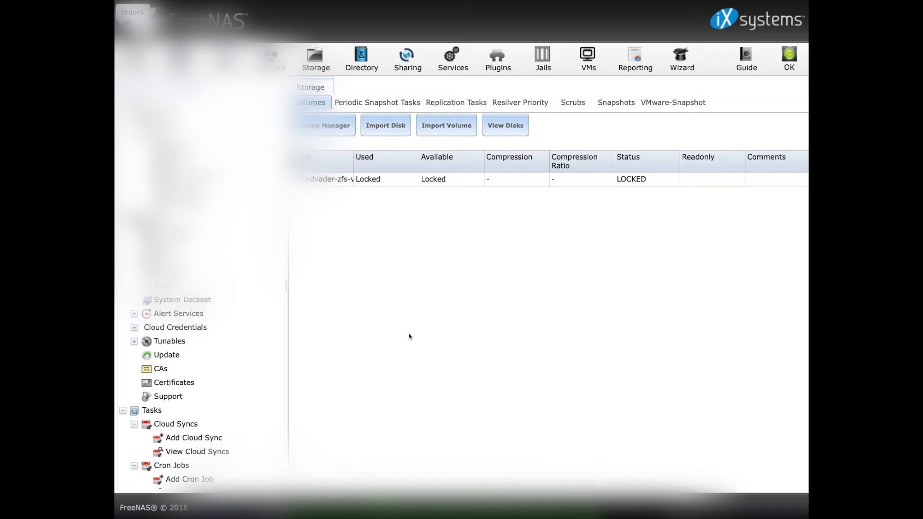
pyautogui.click(132, 12)
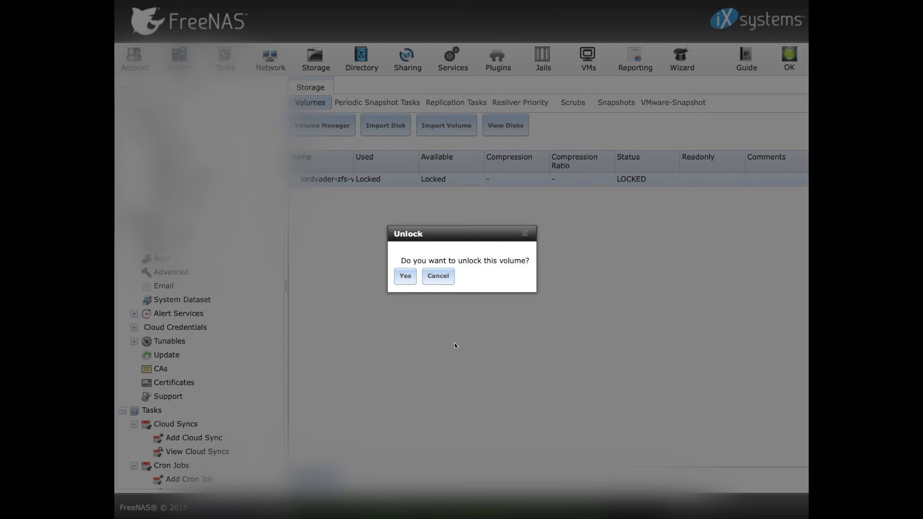
pyautogui.click(404, 276)
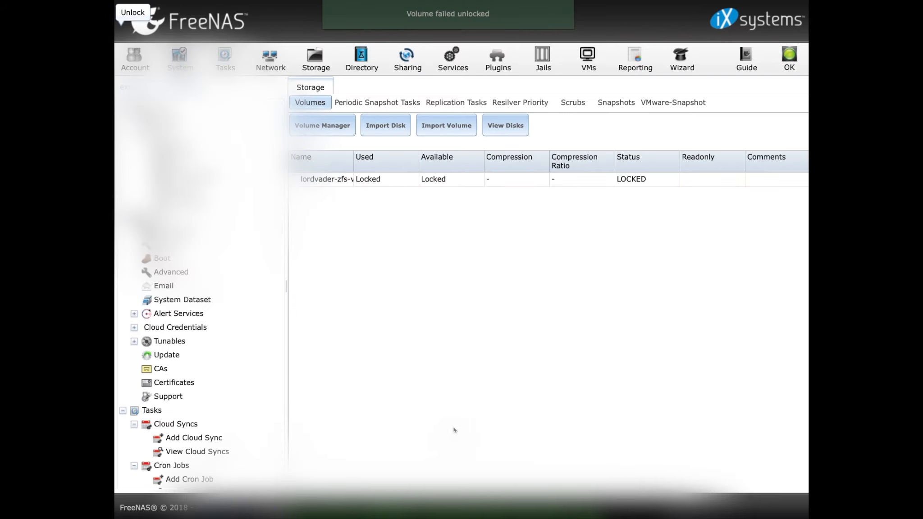
pyautogui.moveTo(474, 327)
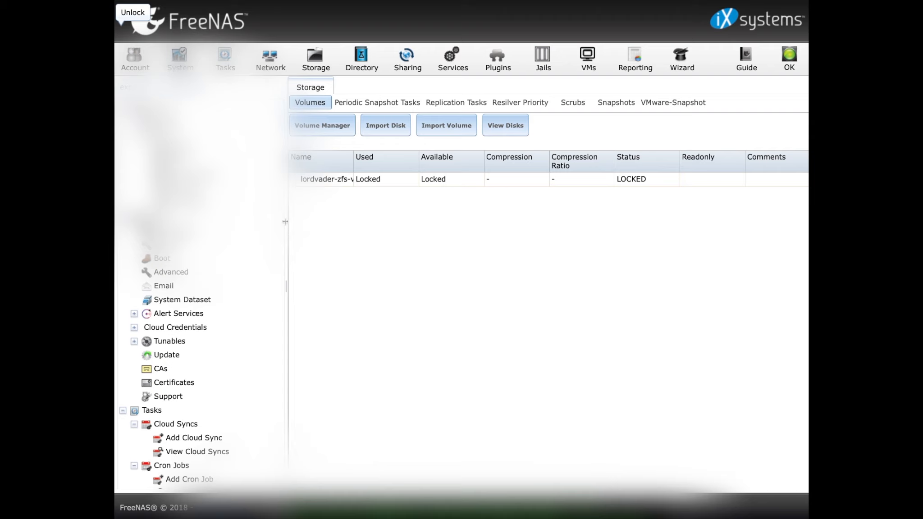
pyautogui.moveTo(505, 124)
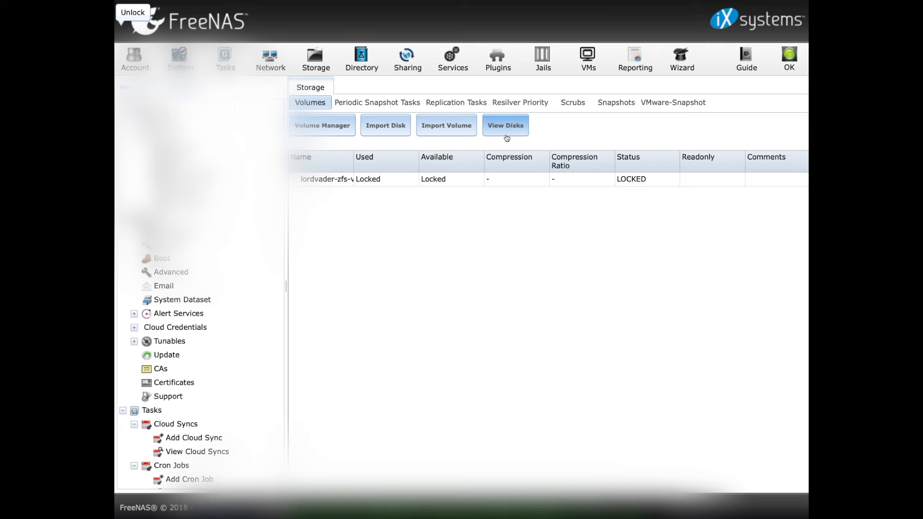
# From the disk list start Volume Manager, trying the layout editor before switching to Manual setup.
pyautogui.click(505, 124)
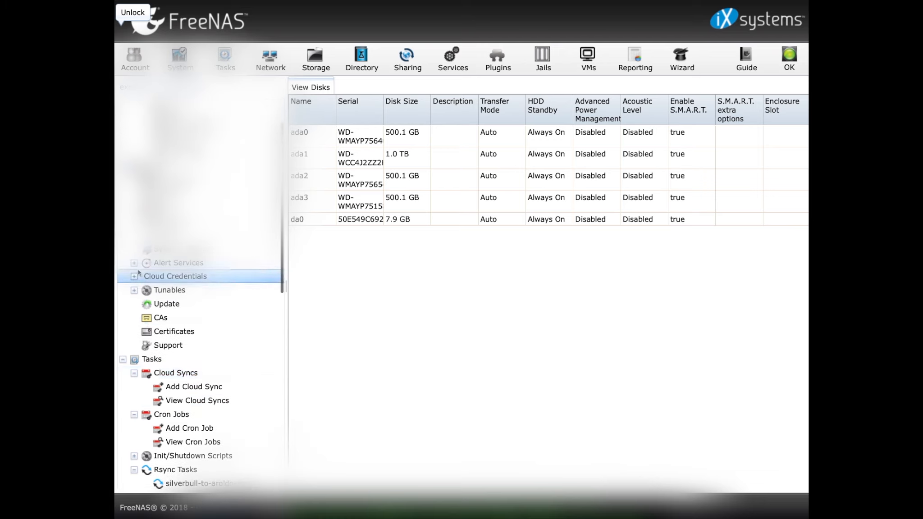
pyautogui.scroll(-3)
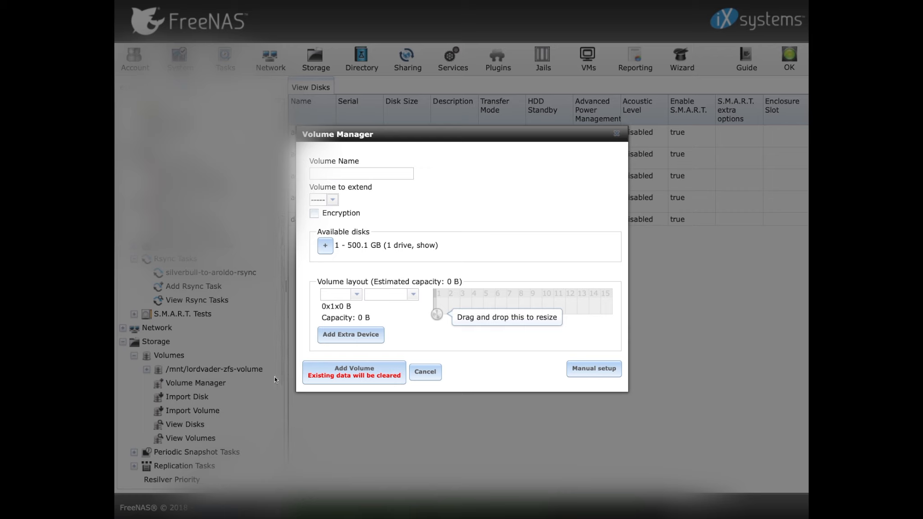
pyautogui.click(332, 199)
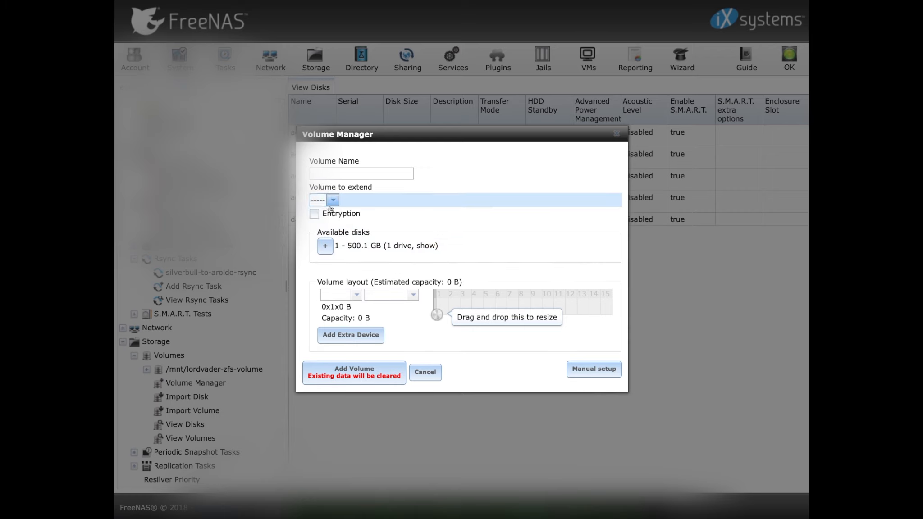
pyautogui.click(324, 246)
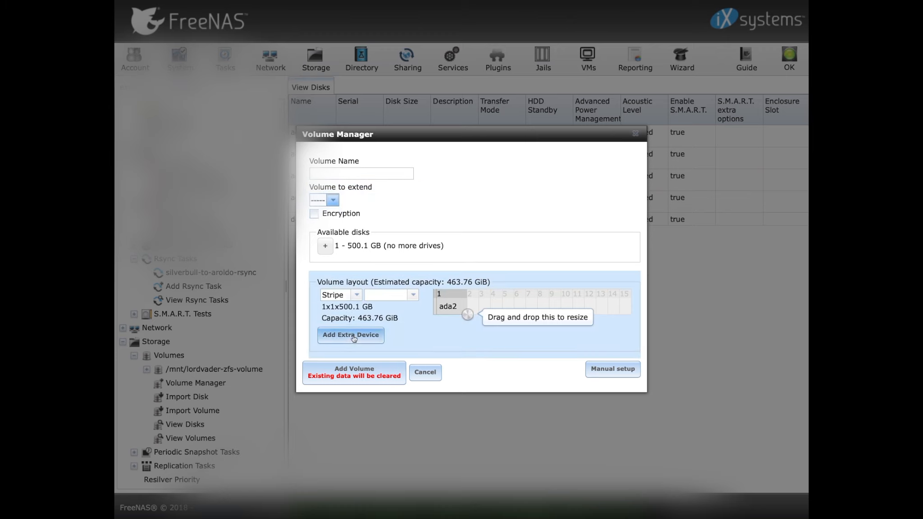
pyautogui.click(351, 335)
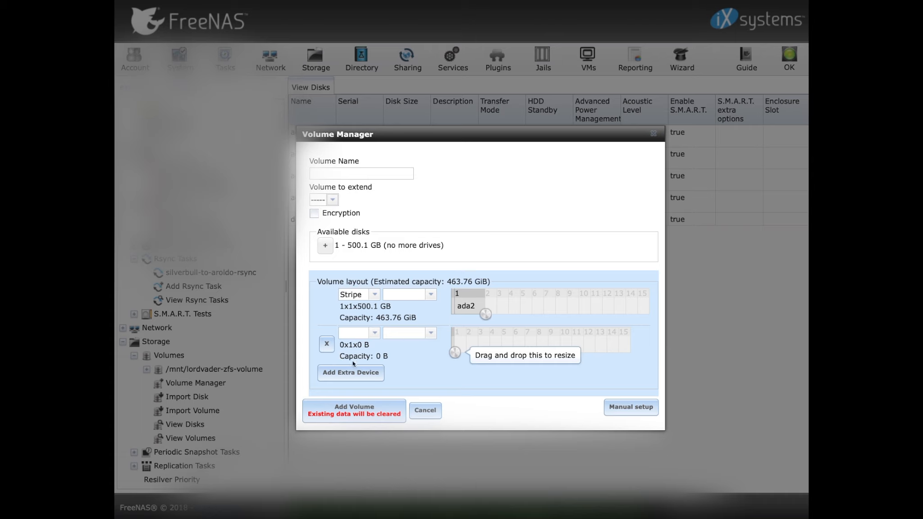
pyautogui.click(630, 406)
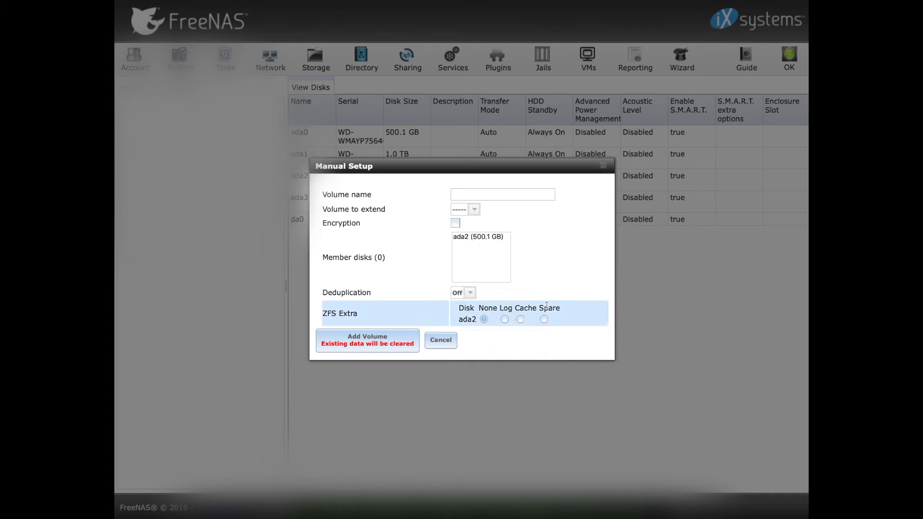
# Extend lordvader-zfs-volume with member disk ada2 (500.1 GB) and add the volume.
pyautogui.click(473, 209)
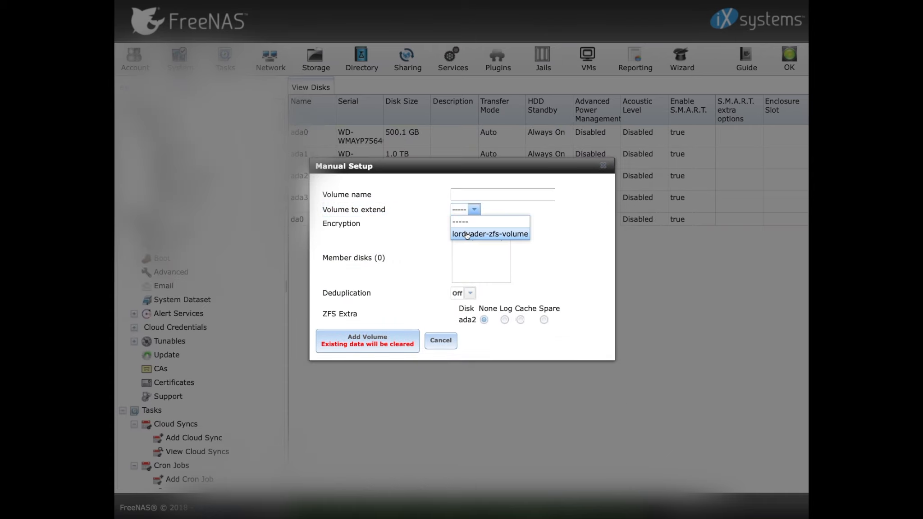
pyautogui.click(489, 233)
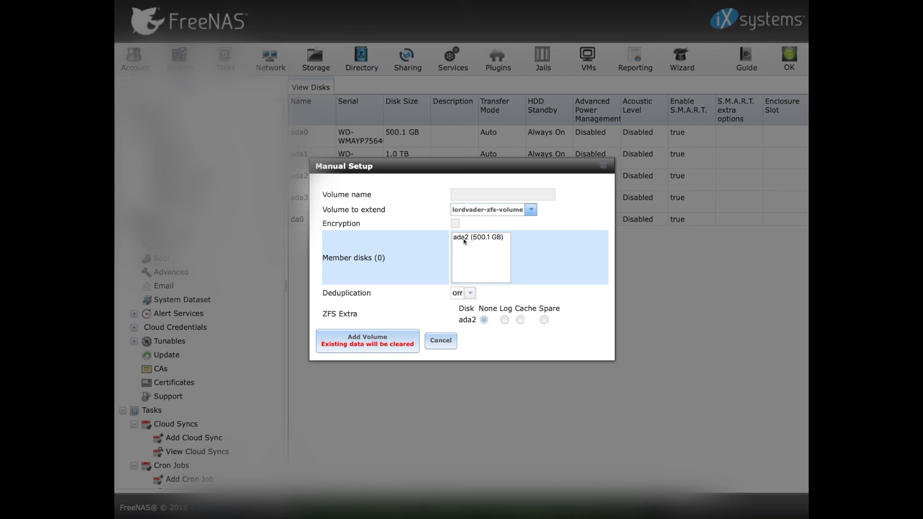
pyautogui.click(478, 237)
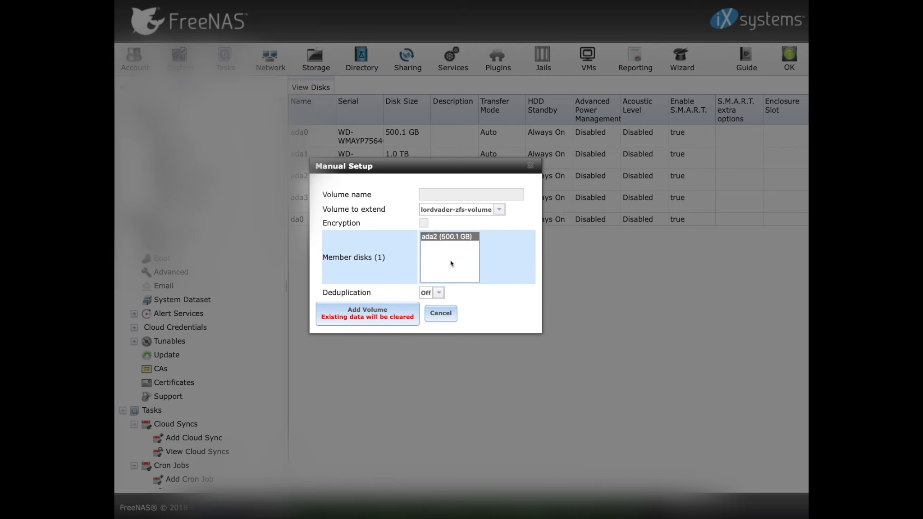
pyautogui.moveTo(417, 284)
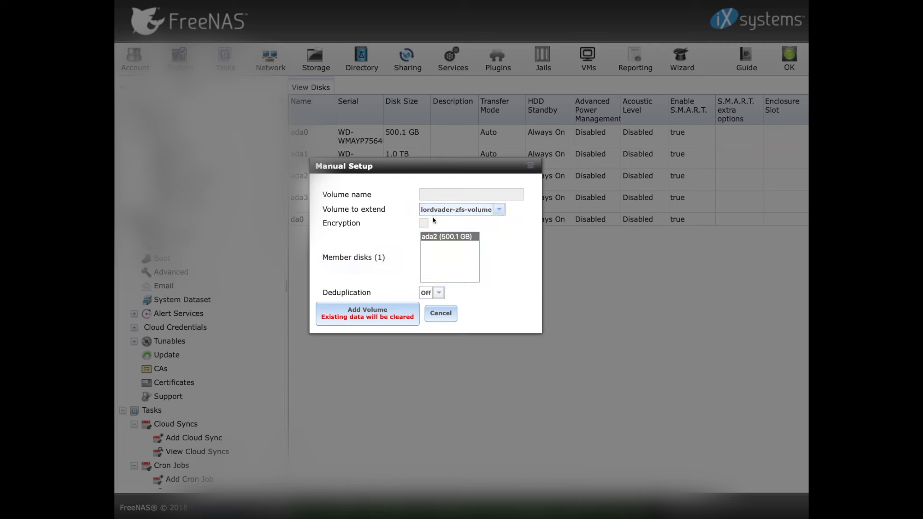
pyautogui.click(367, 310)
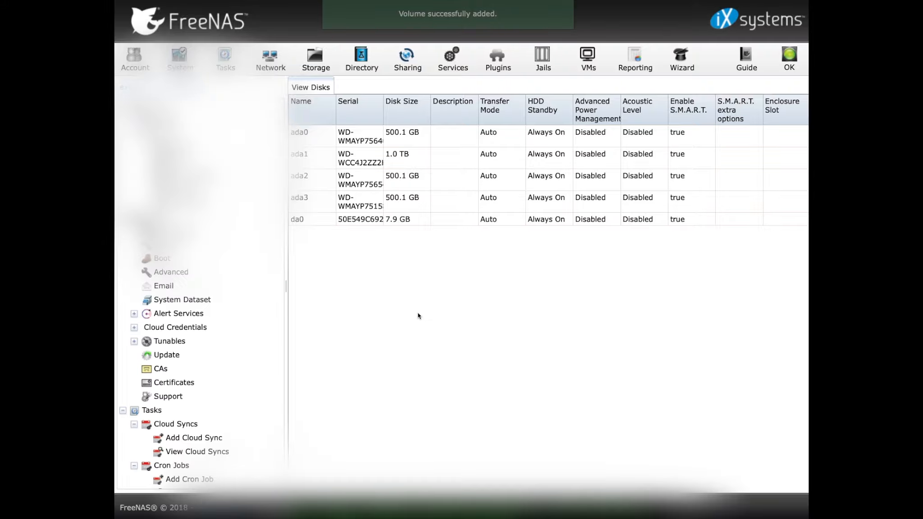
pyautogui.scroll(-3)
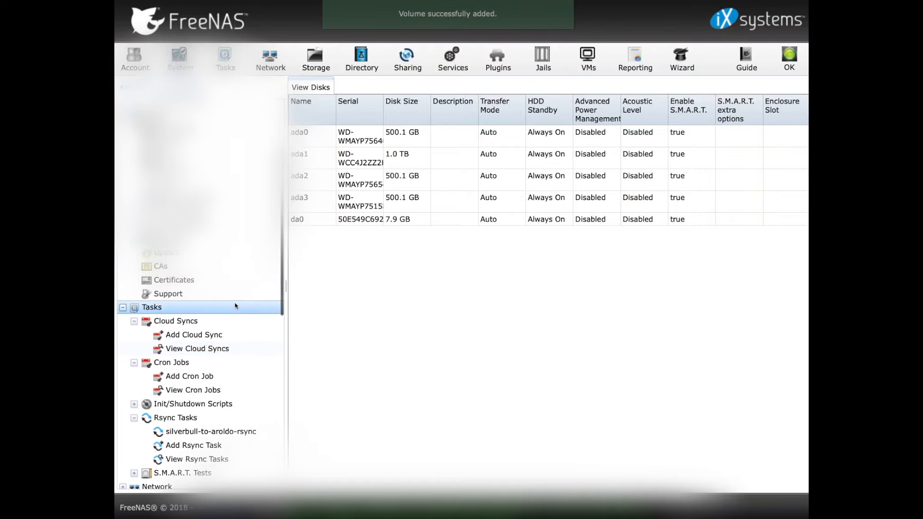
# Retry unlocking lordvader-zfs-volume from Storage > Volumes, then show the disk list with new 500.1 GB da1.
pyautogui.scroll(-3)
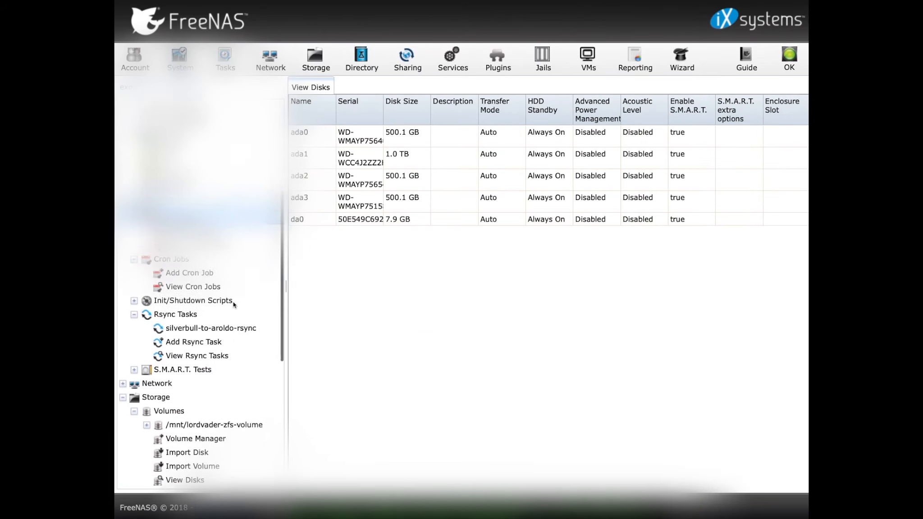
pyautogui.click(190, 447)
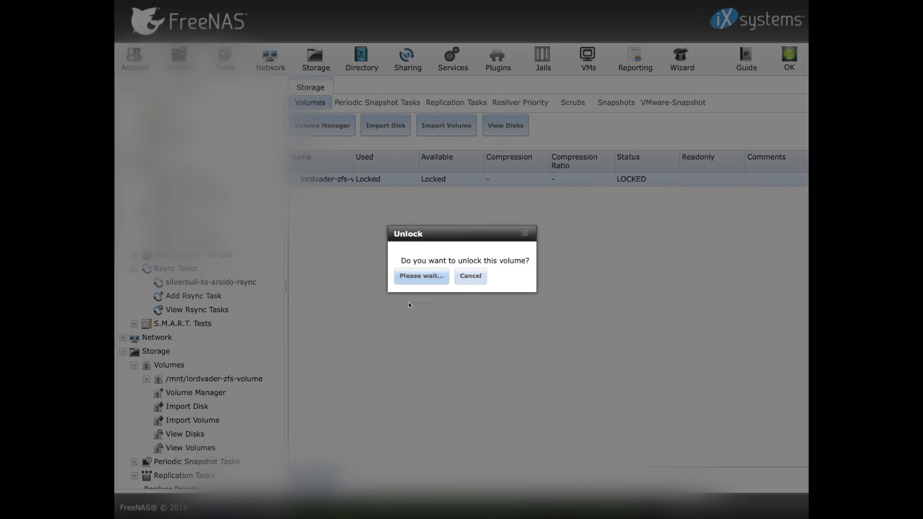
pyautogui.click(420, 276)
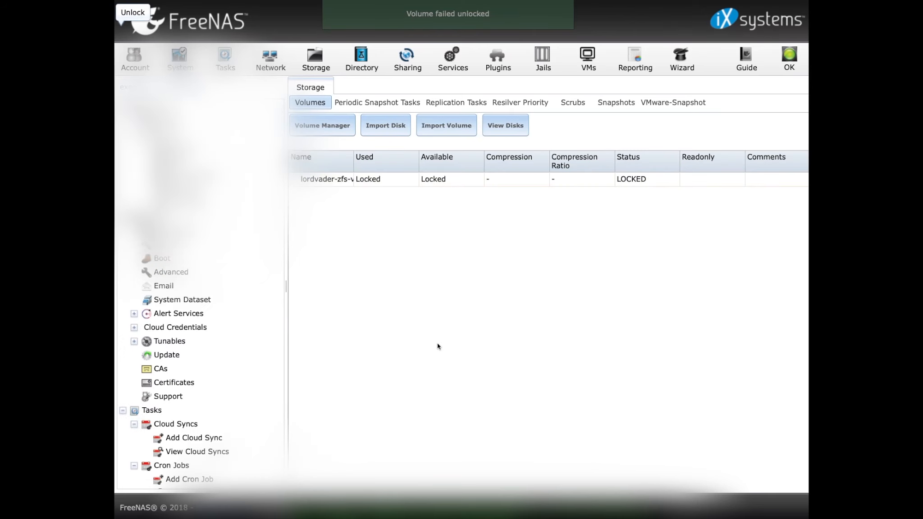
pyautogui.click(504, 124)
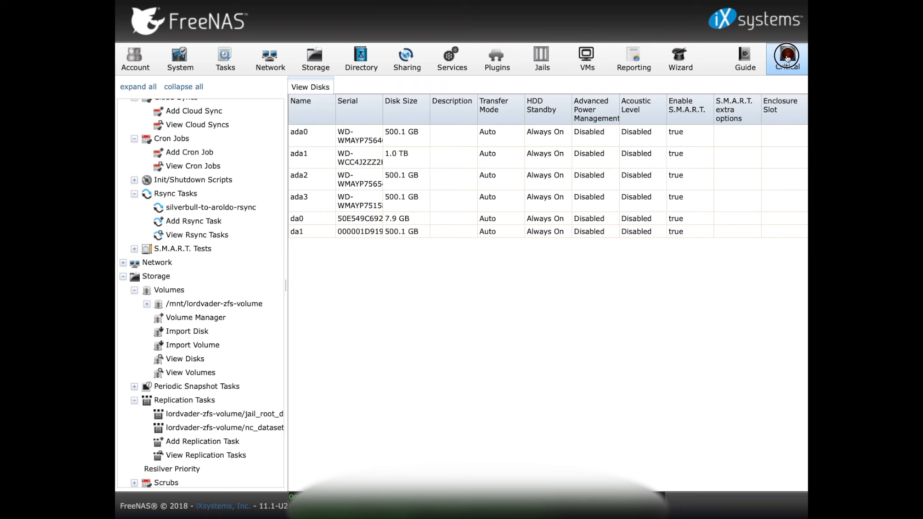
# Dismiss the degraded/resilvering alert, inspect 1.0 TB disk ada1's settings, and return to the volumes list.
pyautogui.click(786, 57)
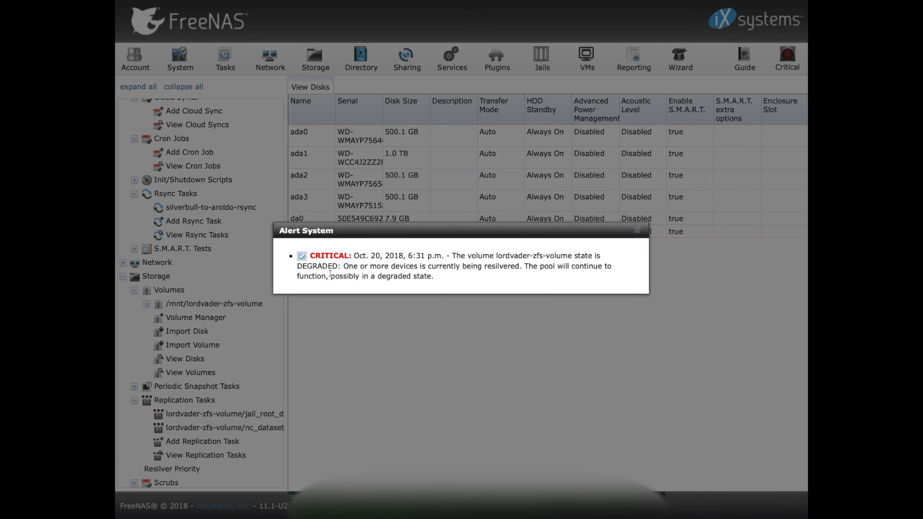
pyautogui.moveTo(554, 266)
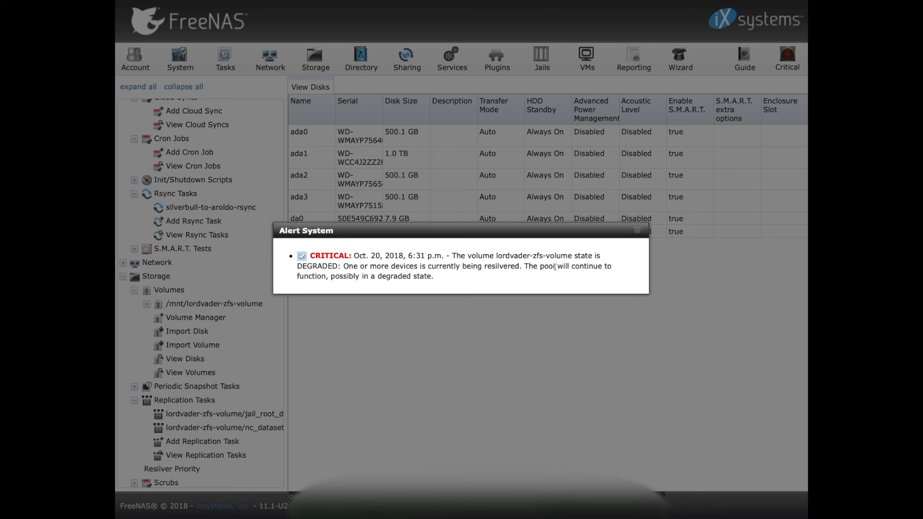
pyautogui.moveTo(638, 230)
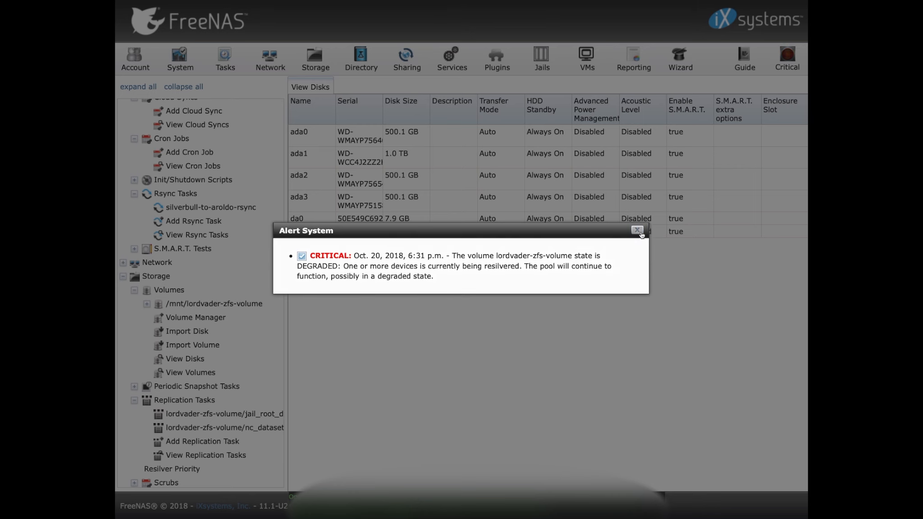
pyautogui.click(638, 230)
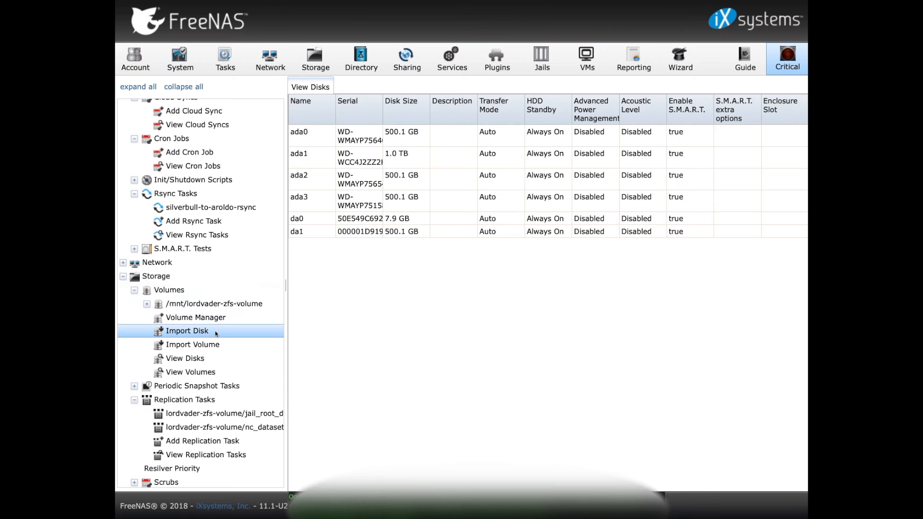
pyautogui.moveTo(306, 270)
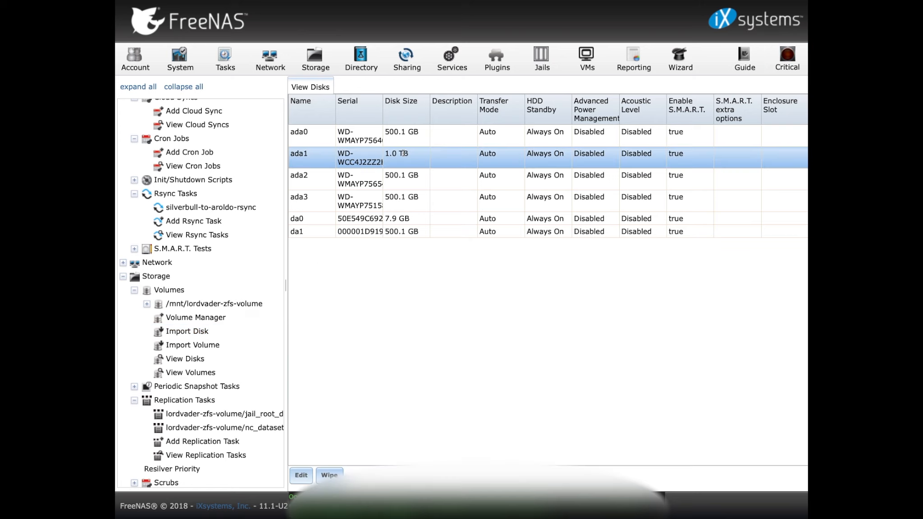
pyautogui.click(301, 475)
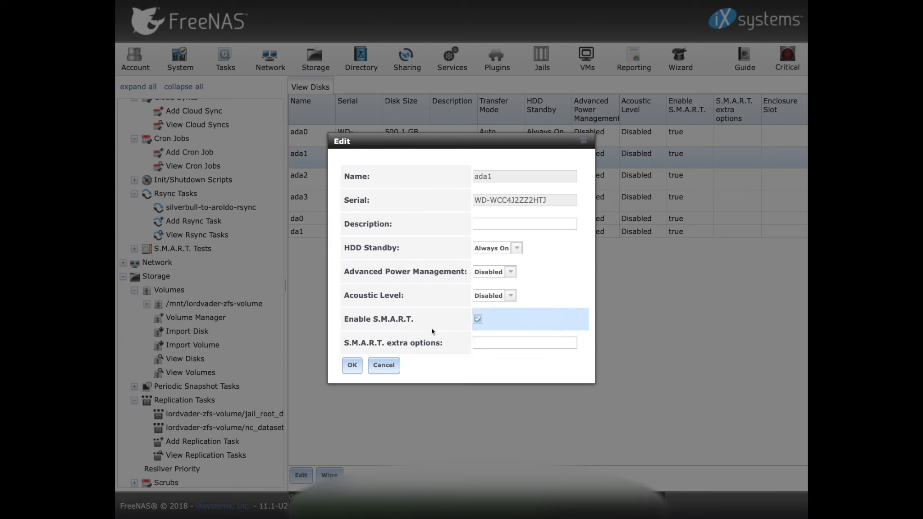
pyautogui.click(382, 365)
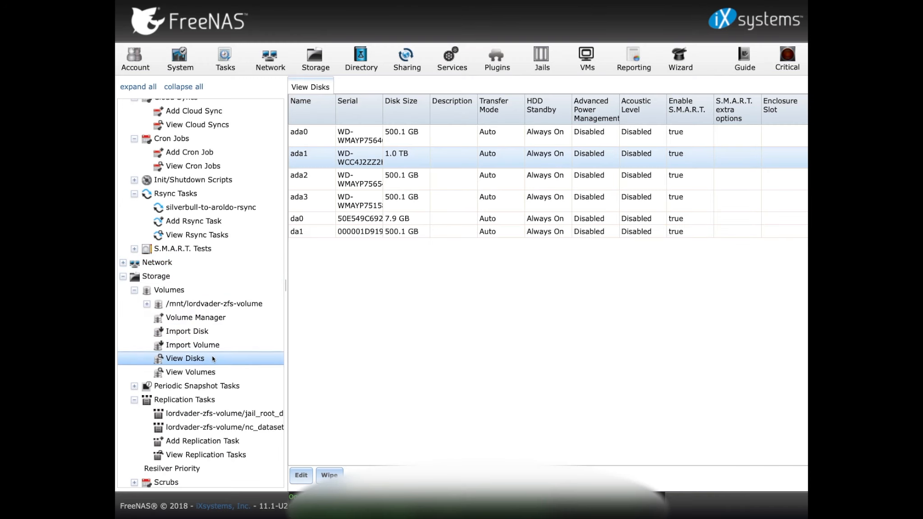
pyautogui.click(190, 372)
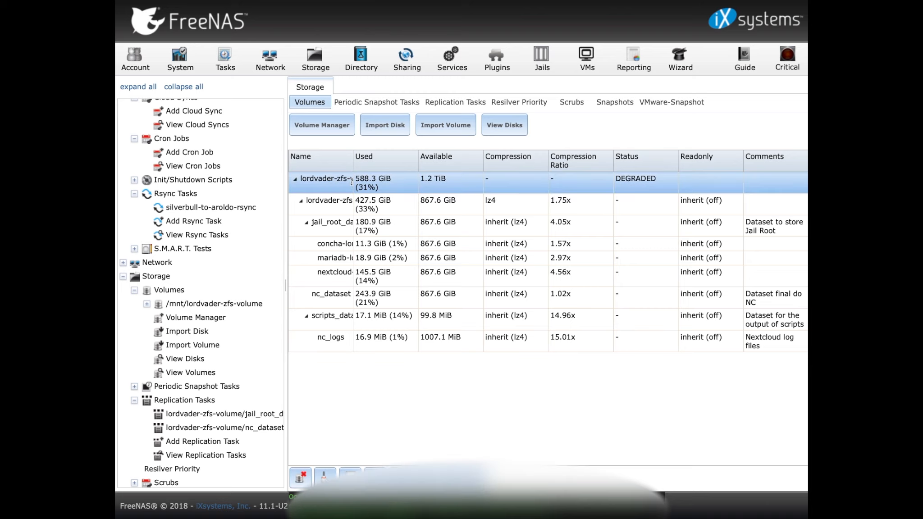
pyautogui.moveTo(325, 477)
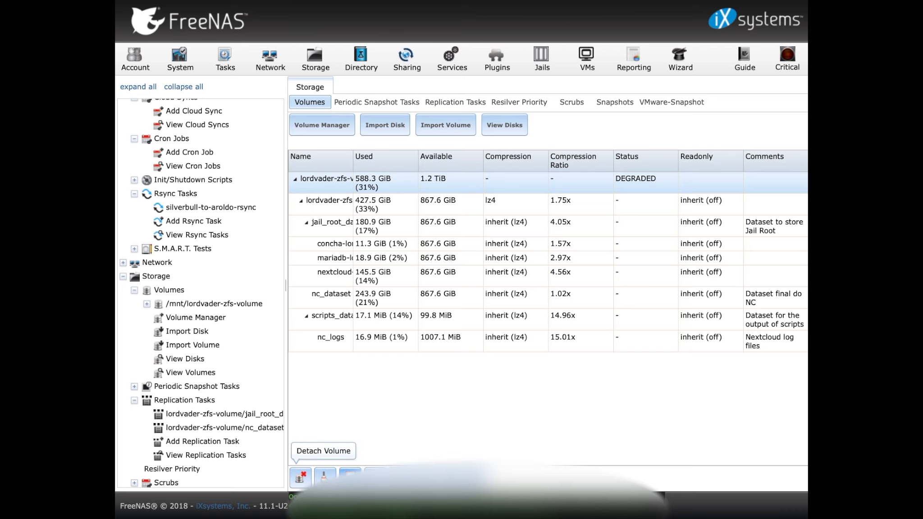
pyautogui.click(325, 474)
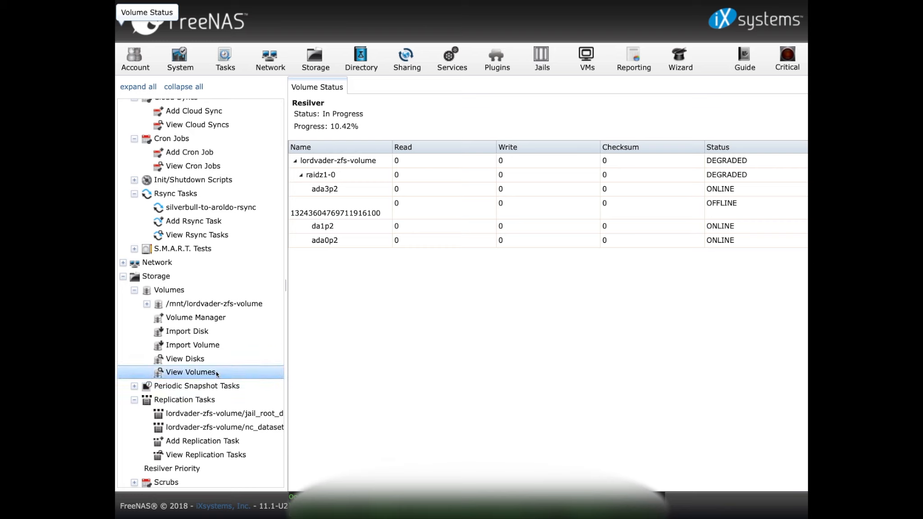
pyautogui.moveTo(293, 184)
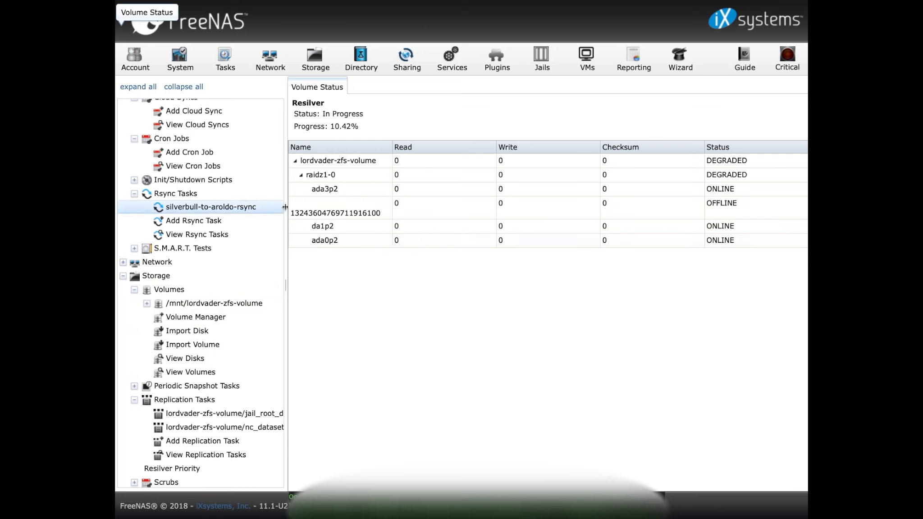
pyautogui.moveTo(352, 269)
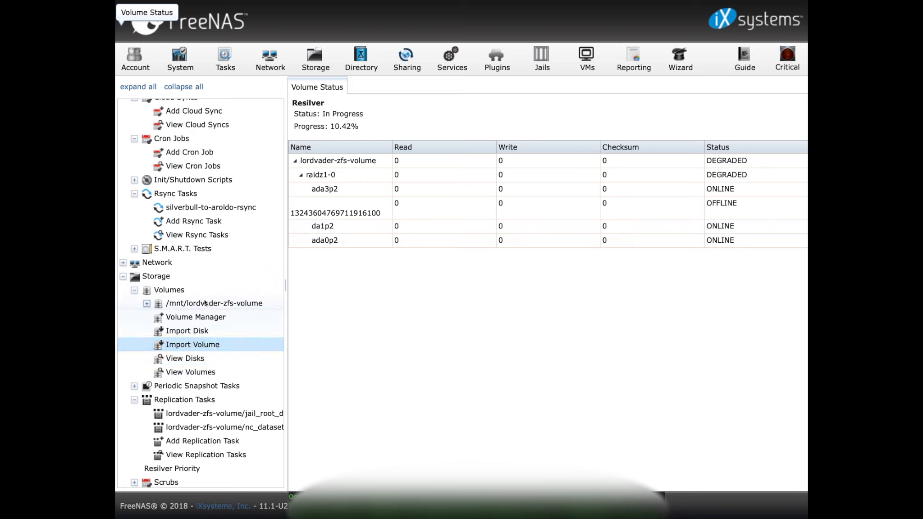
pyautogui.click(190, 372)
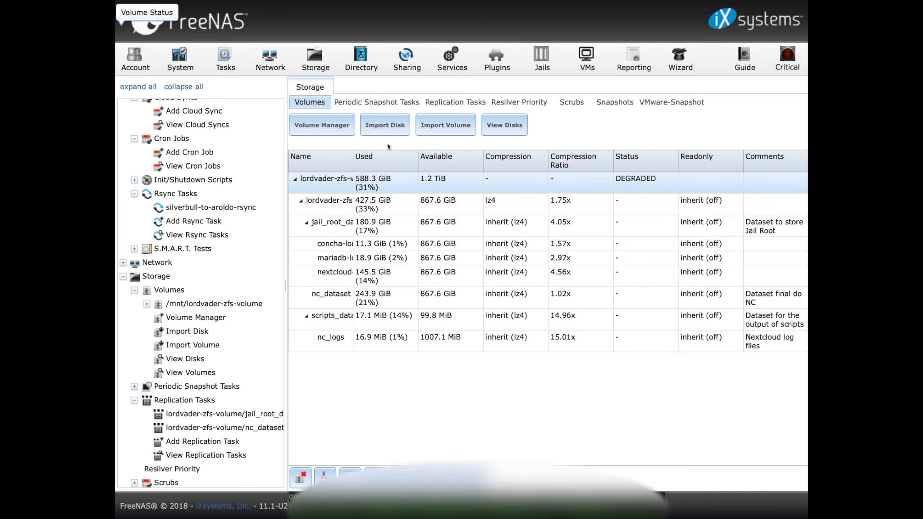
pyautogui.click(147, 11)
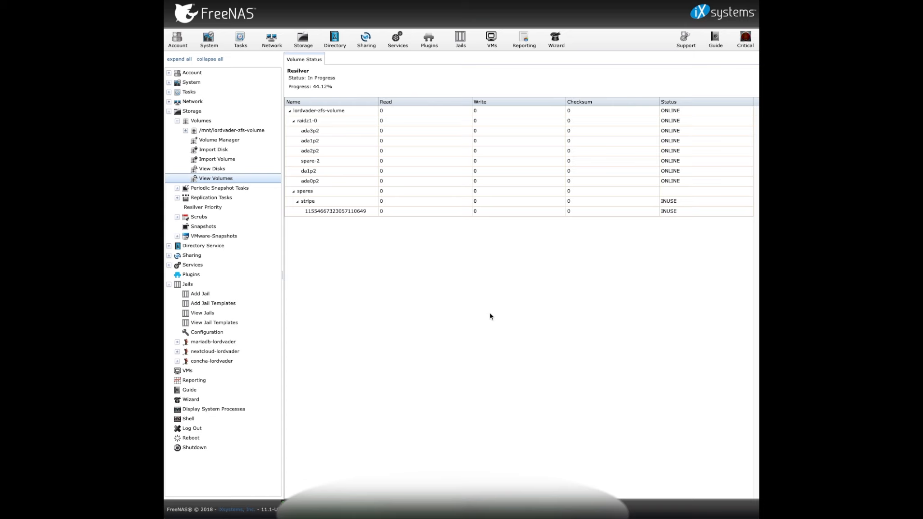
pyautogui.moveTo(332, 114)
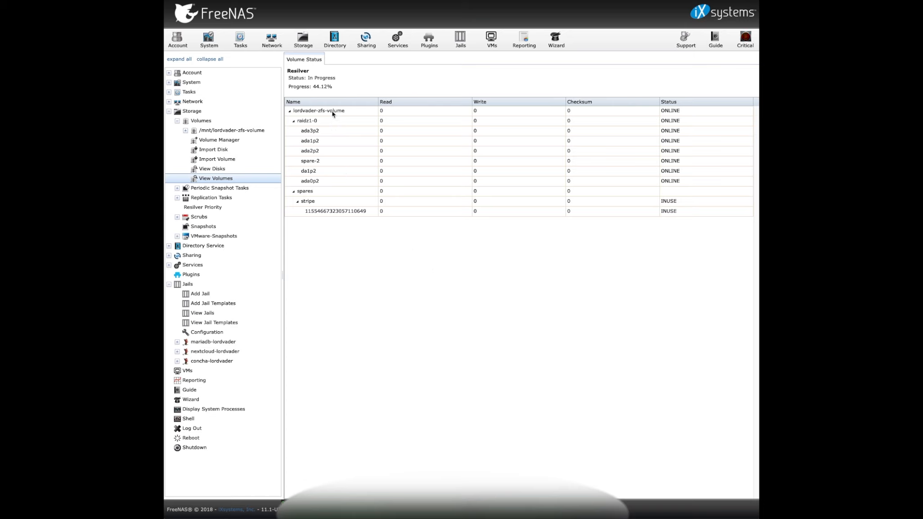
pyautogui.moveTo(316, 182)
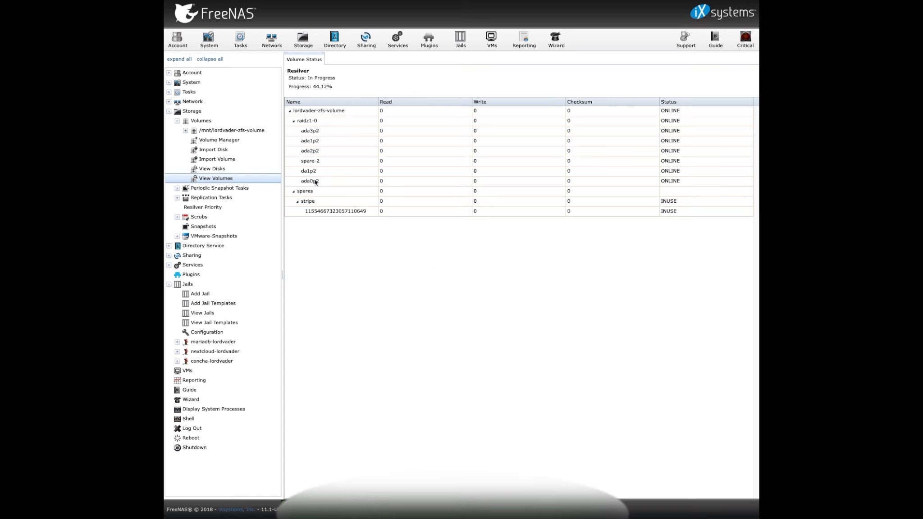
pyautogui.moveTo(405, 155)
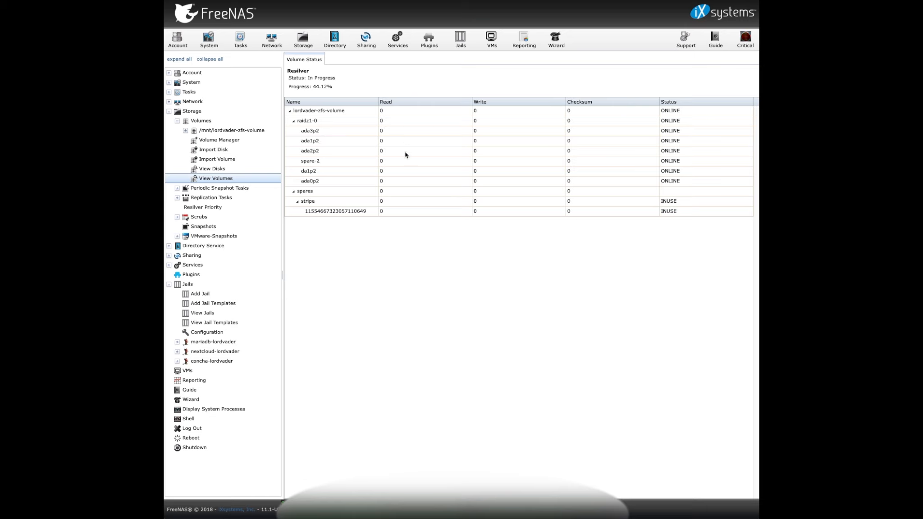
pyautogui.moveTo(453, 357)
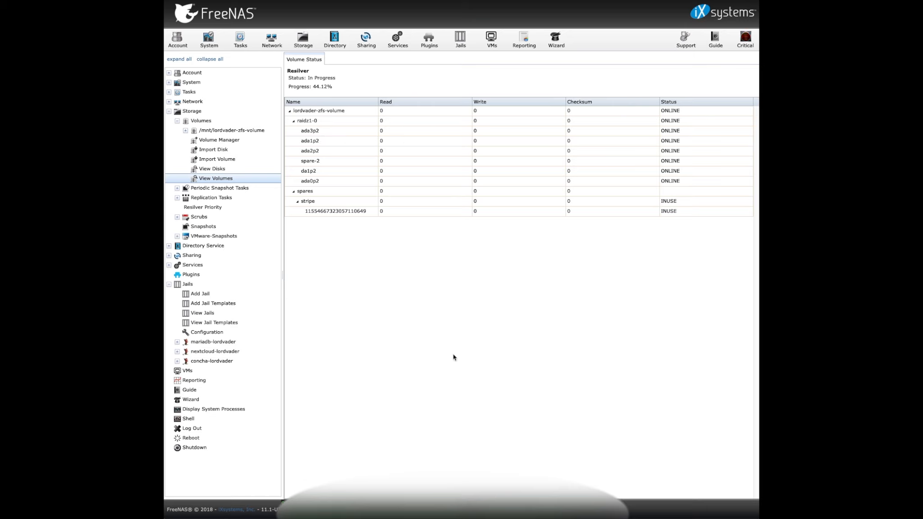
pyautogui.moveTo(415, 266)
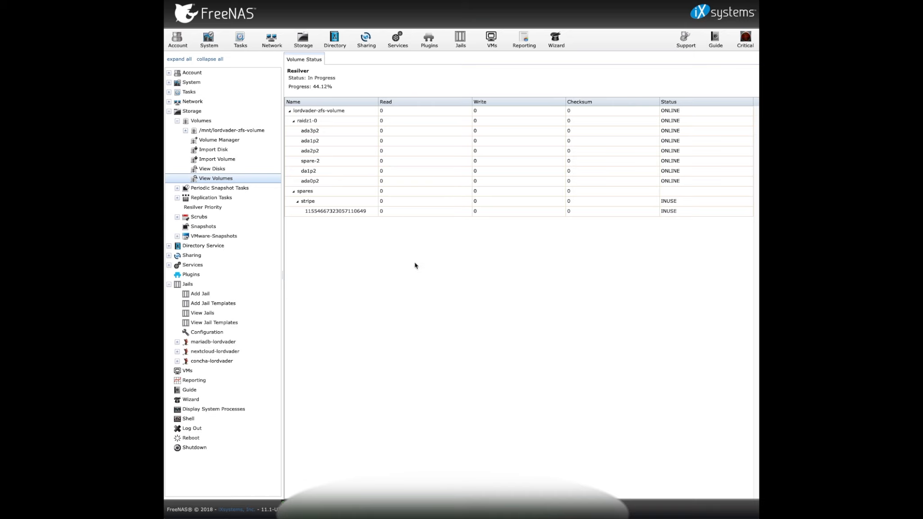
pyautogui.moveTo(392, 181)
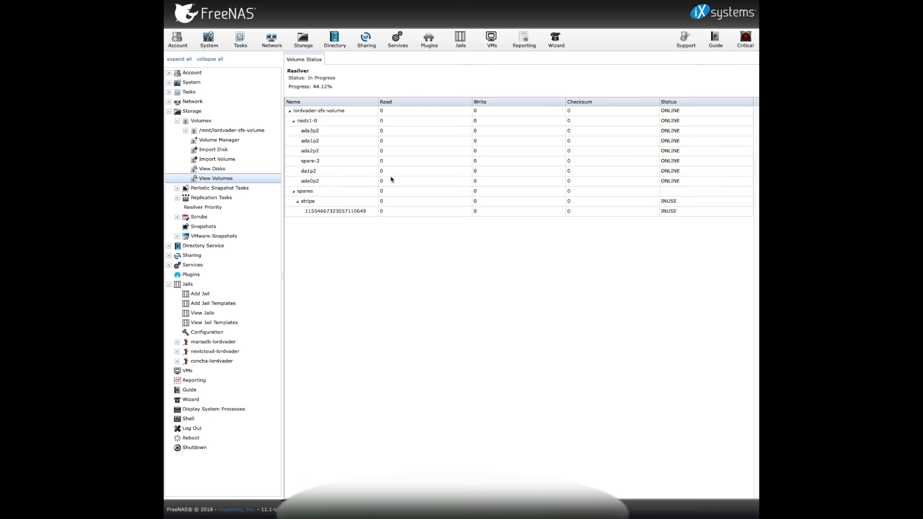
pyautogui.moveTo(339, 138)
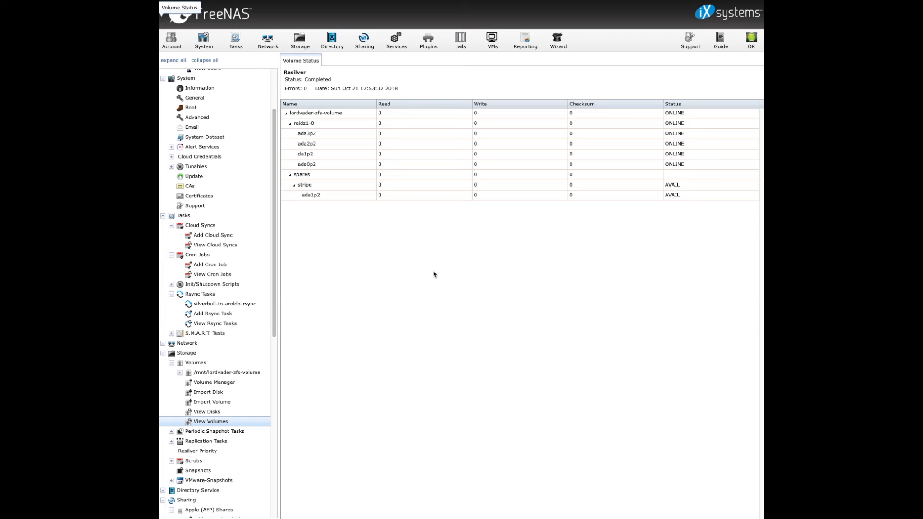
pyautogui.moveTo(428, 259)
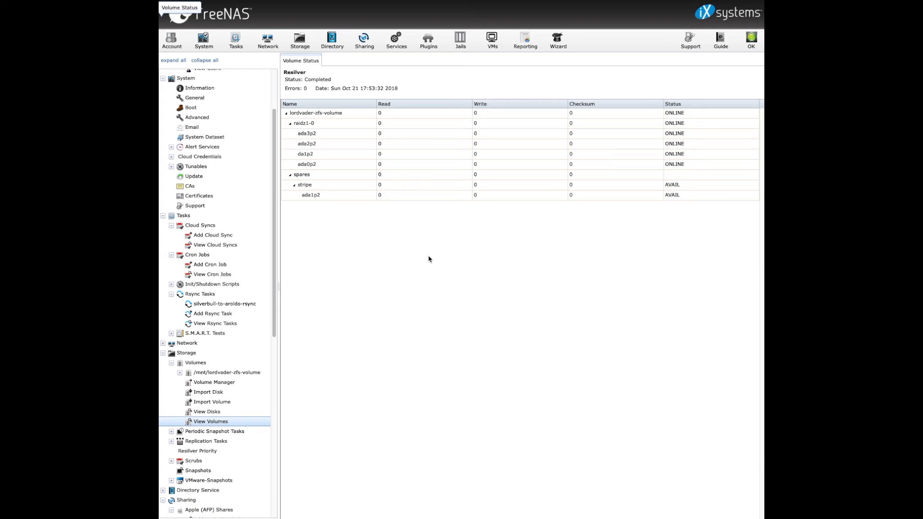
pyautogui.moveTo(347, 153)
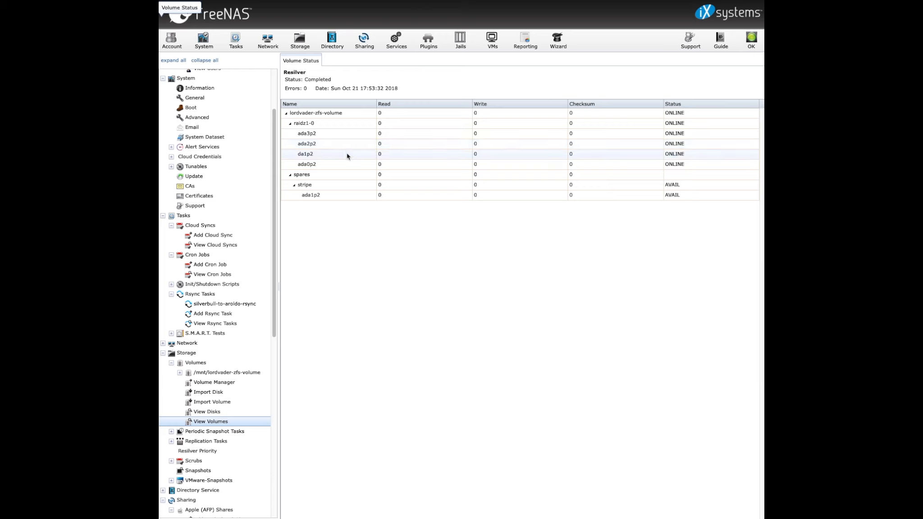
pyautogui.moveTo(350, 188)
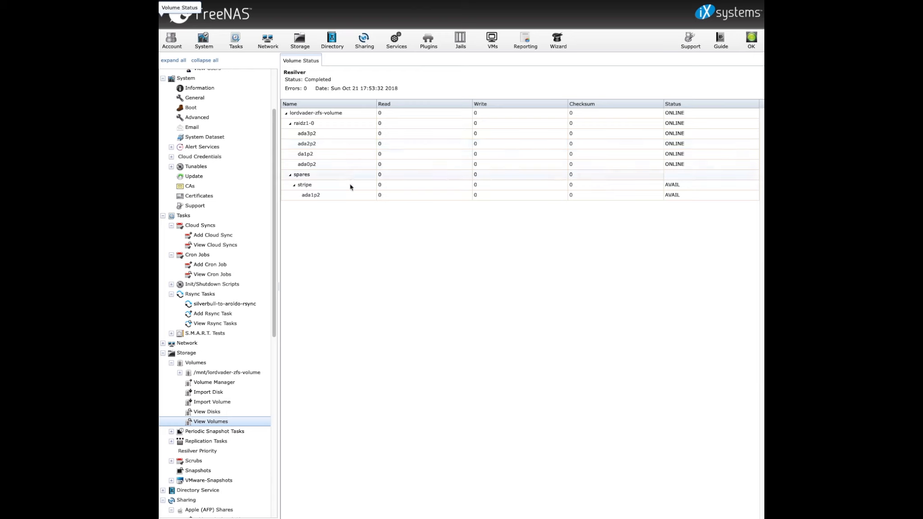
# Select spare ada1p2 (AVAIL) on Volume Status with the resilver completed and raidz1-0 ONLINE.
pyautogui.click(310, 194)
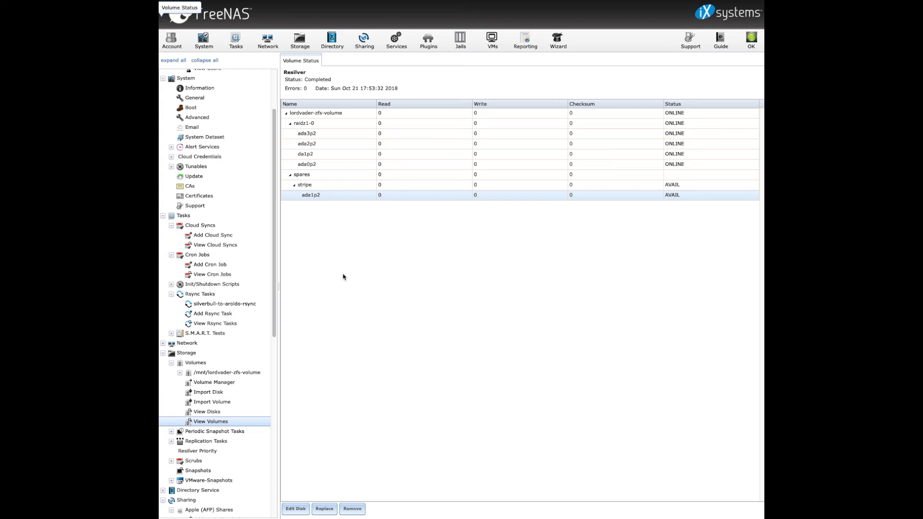
pyautogui.moveTo(390, 248)
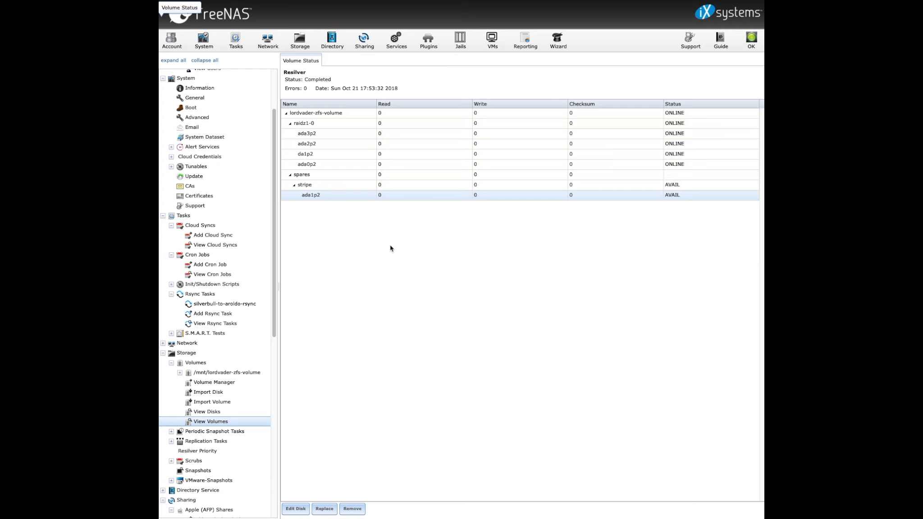
pyautogui.moveTo(408, 271)
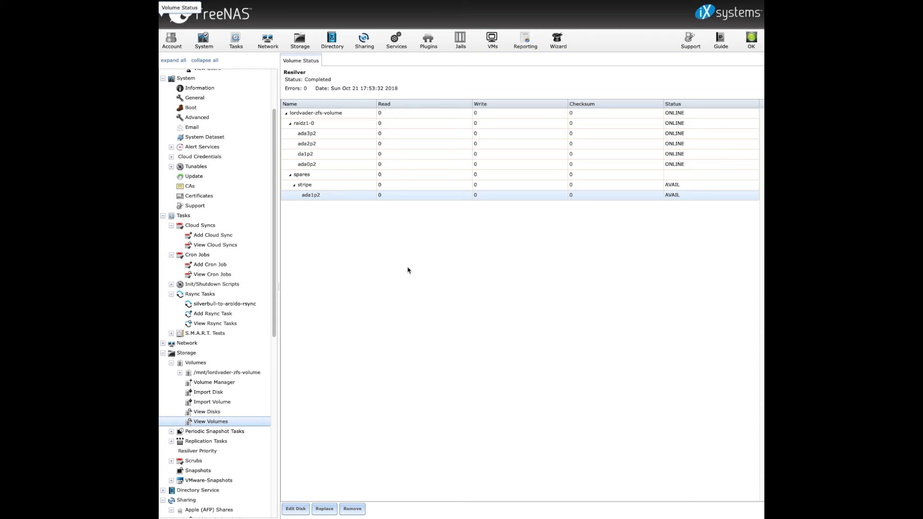